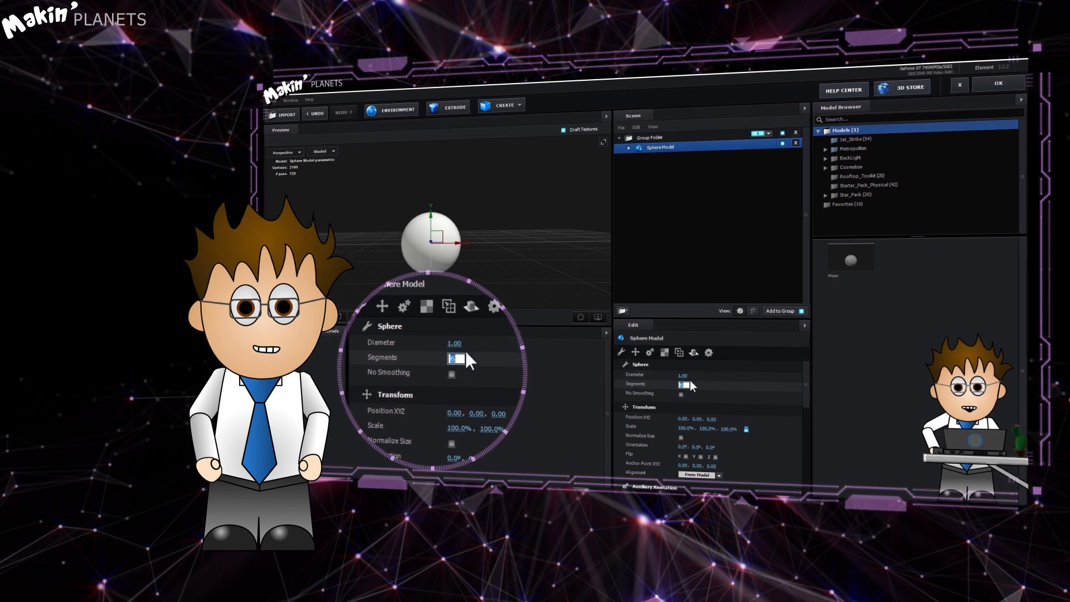
# Find Element in Effects & Presets and apply it to the Element - Planet layer
pyautogui.write('32')
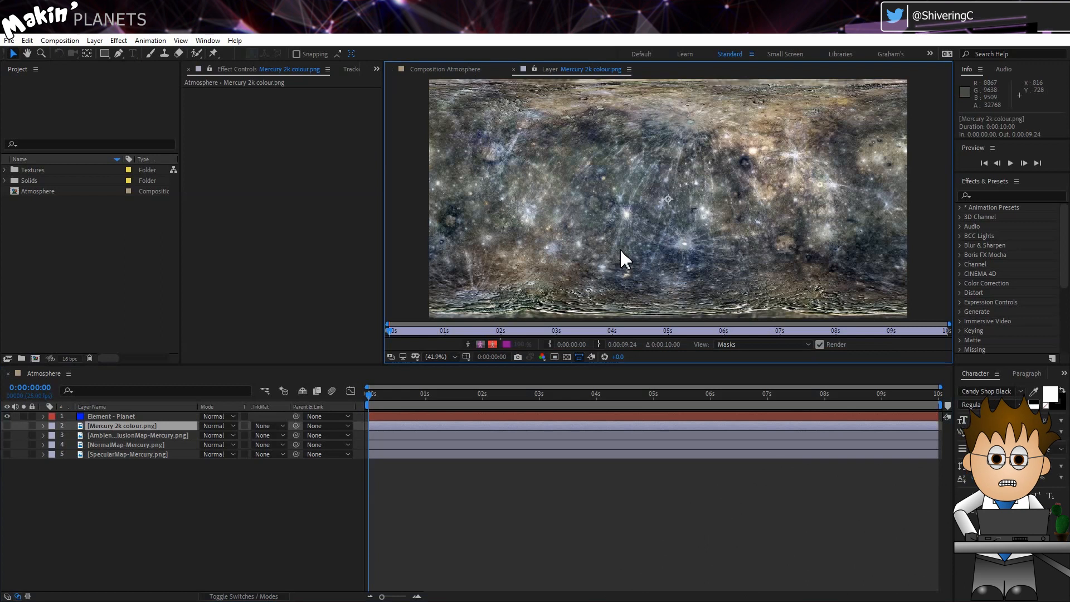
pyautogui.write('e')
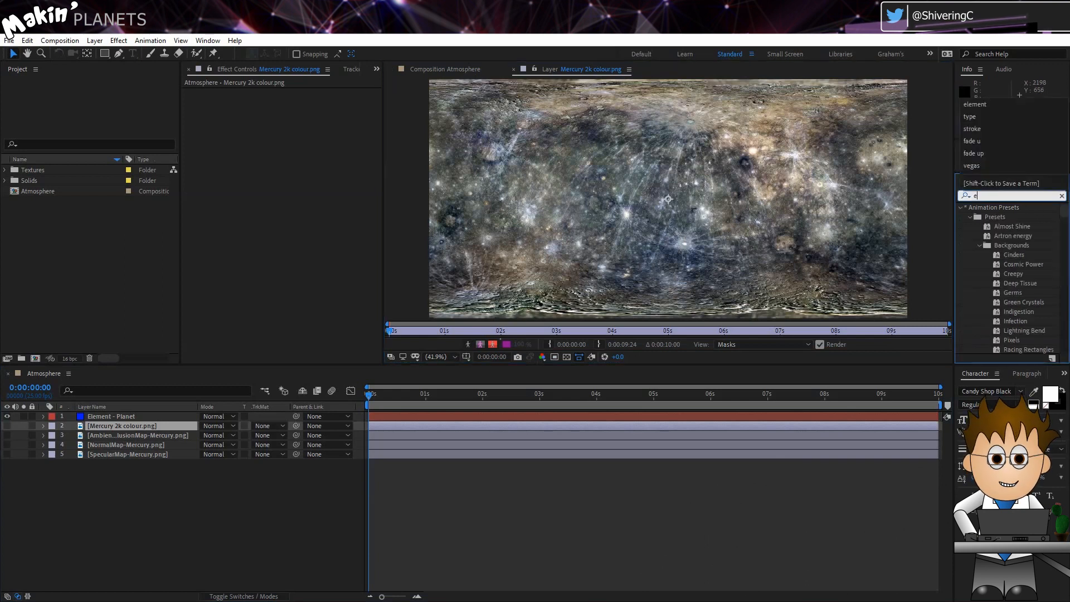
pyautogui.write('lem')
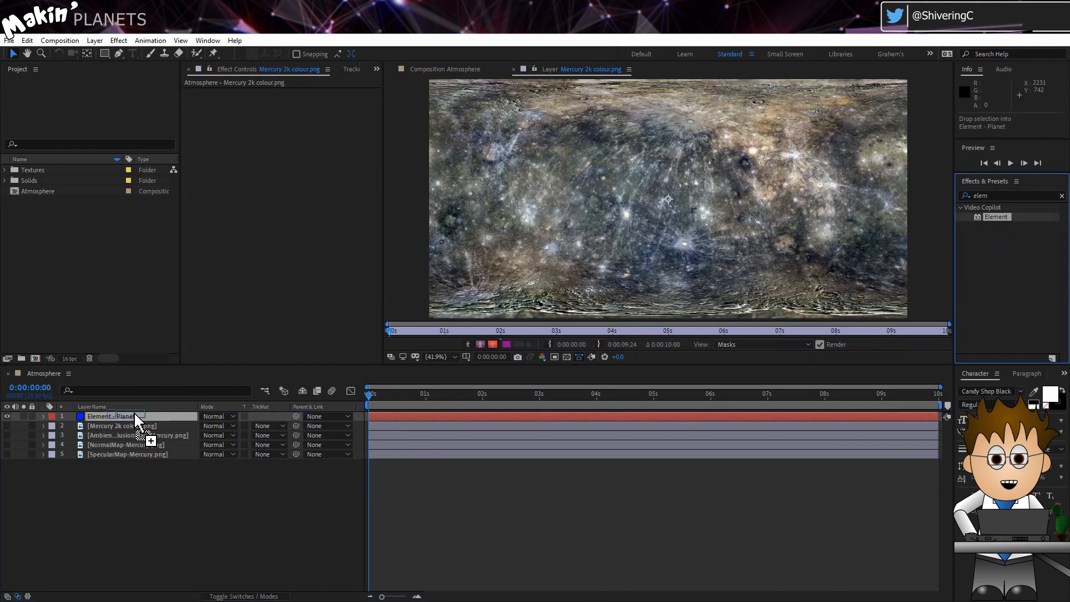
pyautogui.click(112, 416)
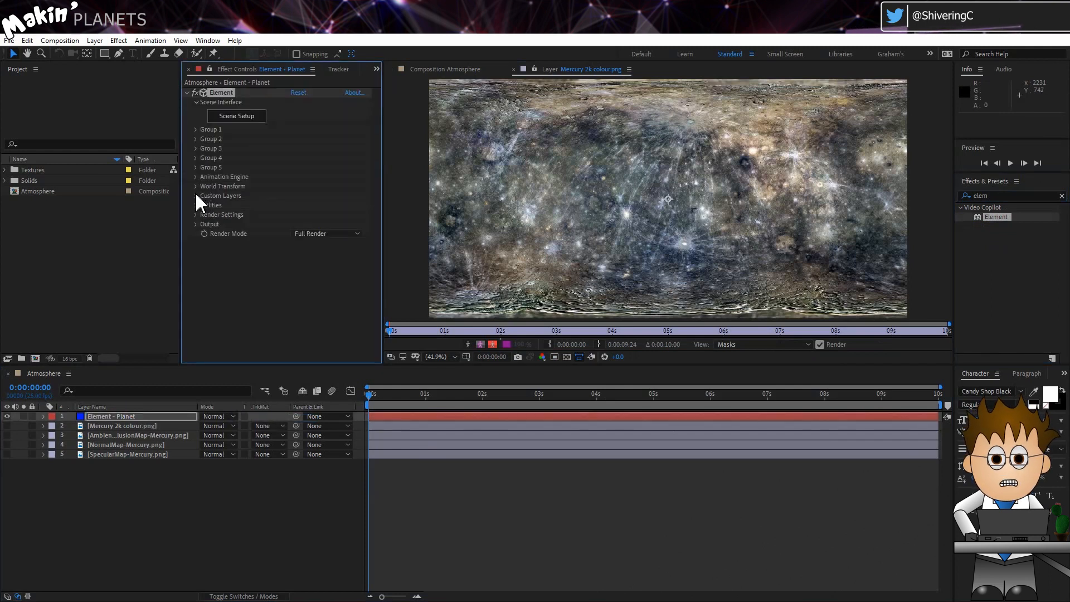
# Feed the Mercury colour and normal maps into Custom Texture Maps layers 1 and 3
pyautogui.click(197, 195)
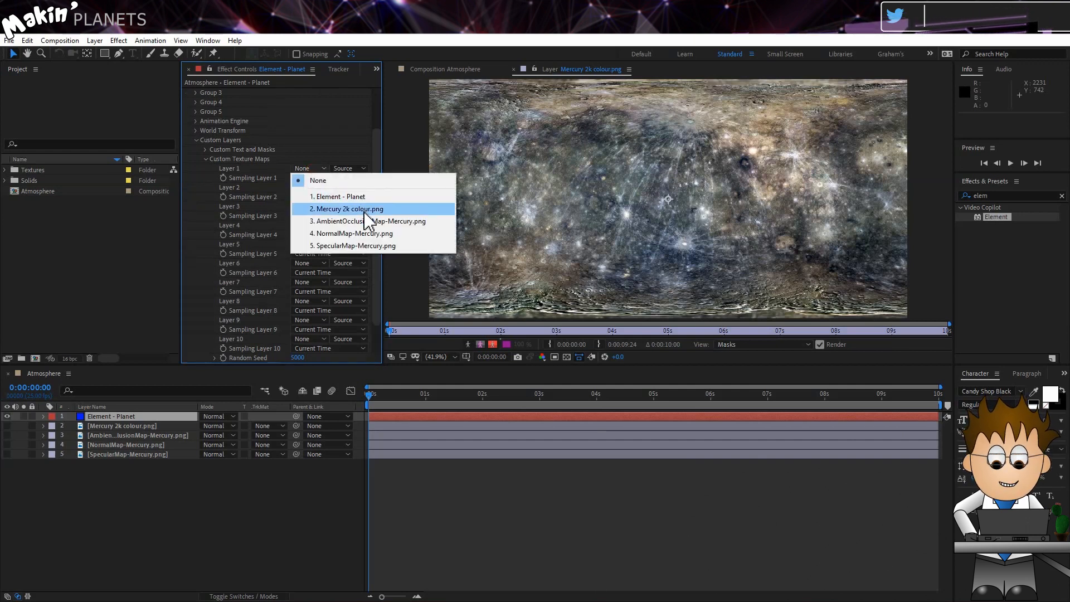
pyautogui.click(349, 208)
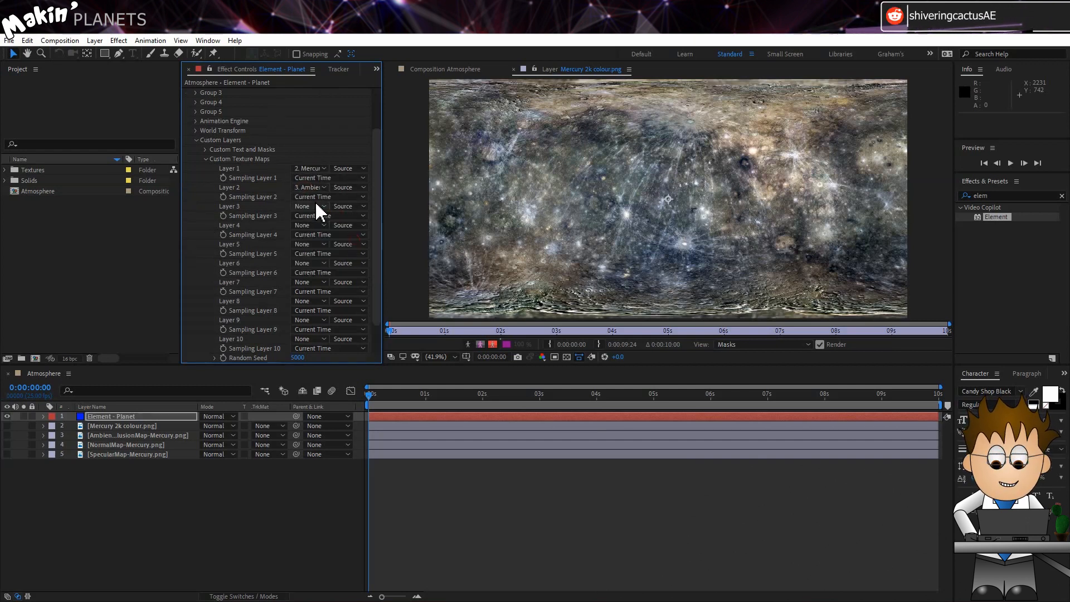
pyautogui.click(309, 205)
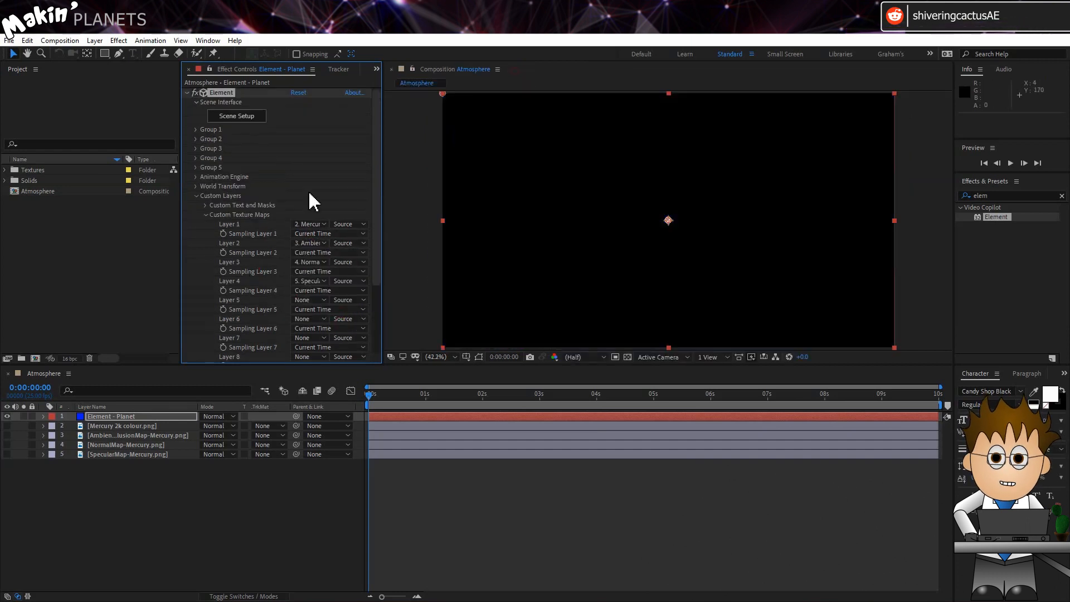
# In Scene Setup, create a Sphere primitive and fit it in the preview
pyautogui.click(235, 115)
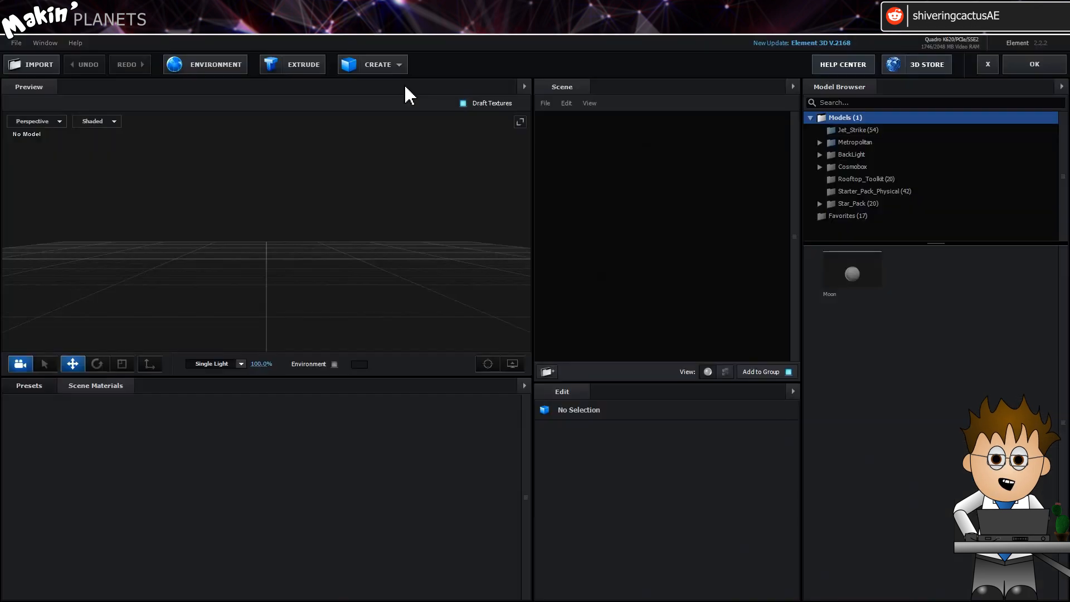
pyautogui.click(372, 65)
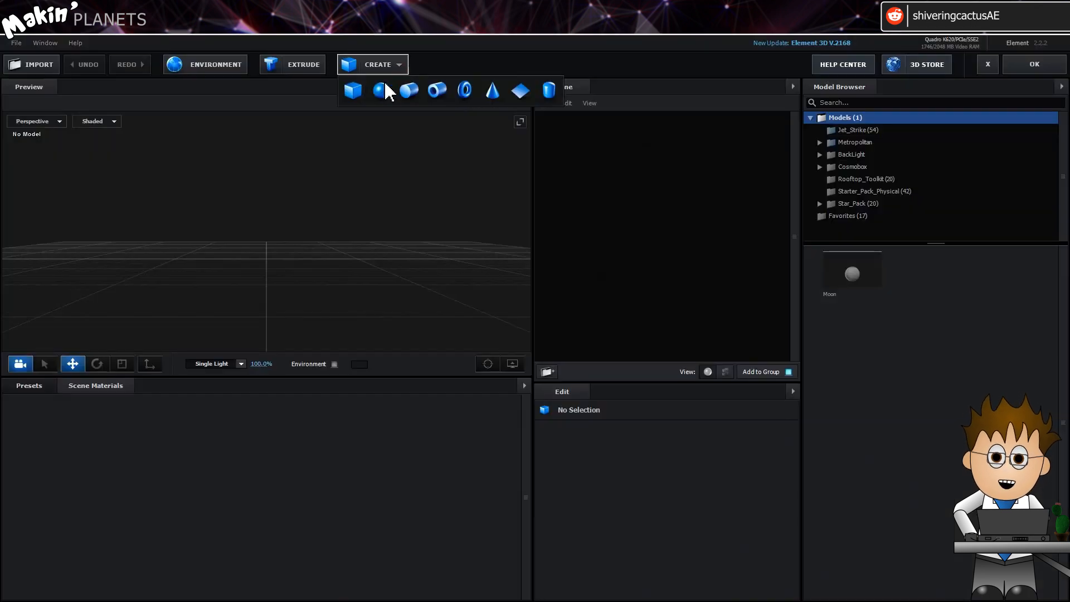
pyautogui.click(378, 90)
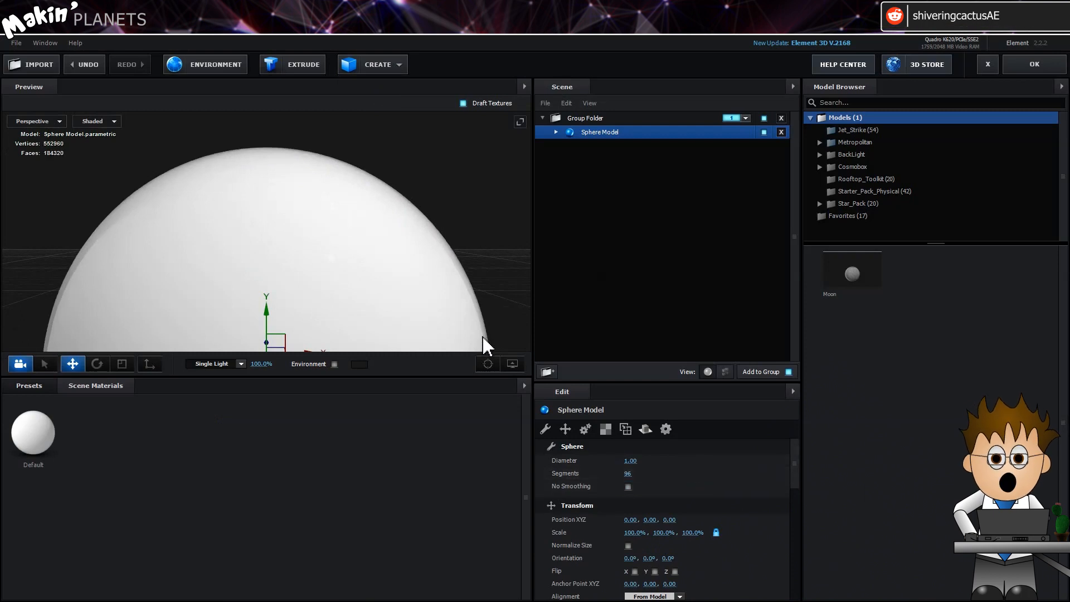
pyautogui.click(555, 131)
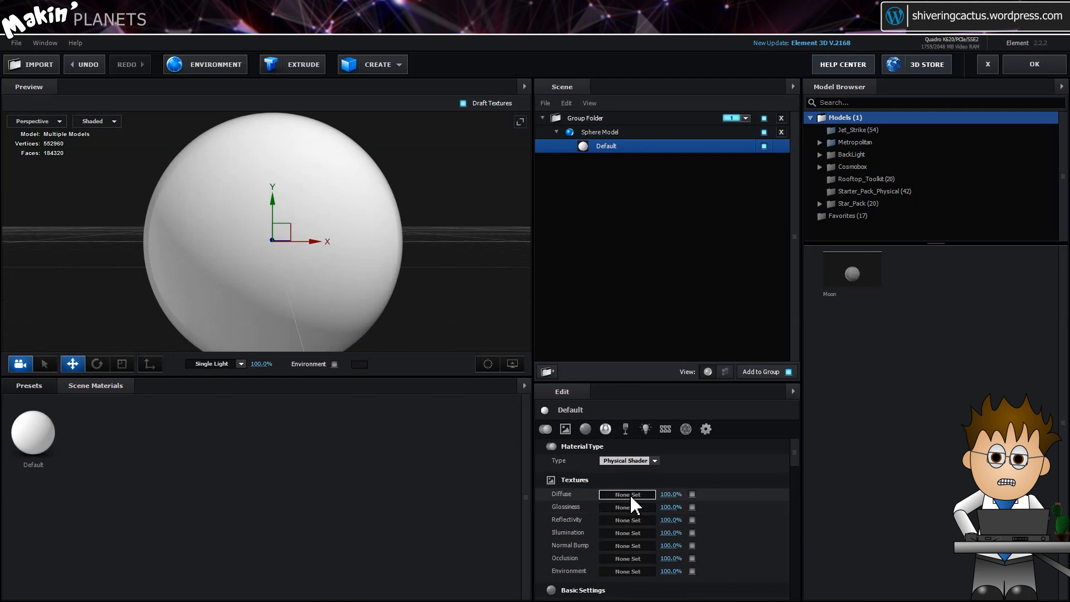
# Set the sphere's Diffuse to Custom Layer 1 and Glossiness texture to Custom Layer 4
pyautogui.click(627, 494)
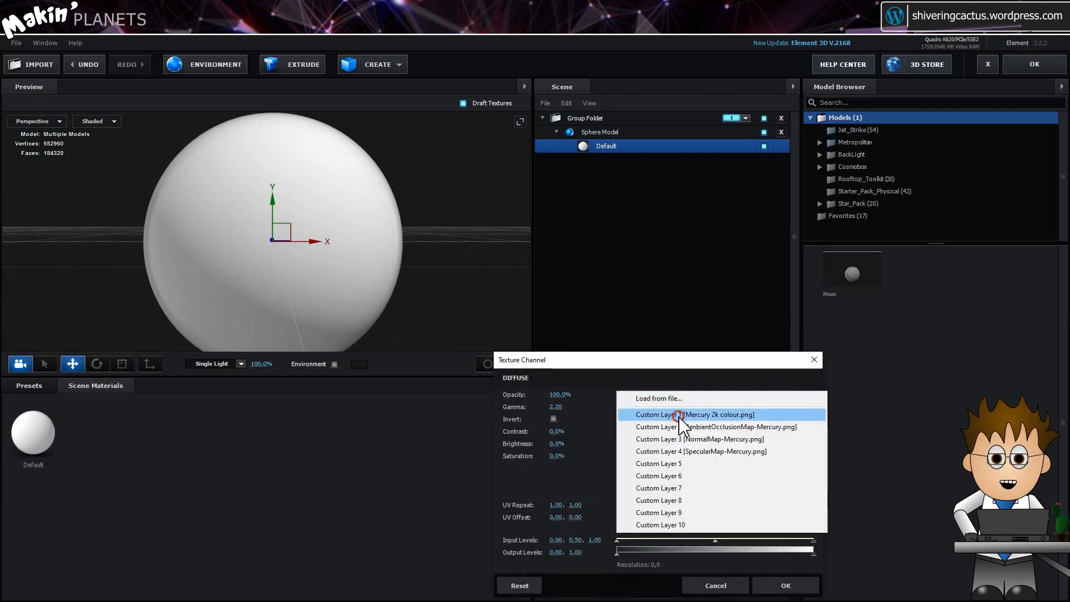
pyautogui.click(695, 415)
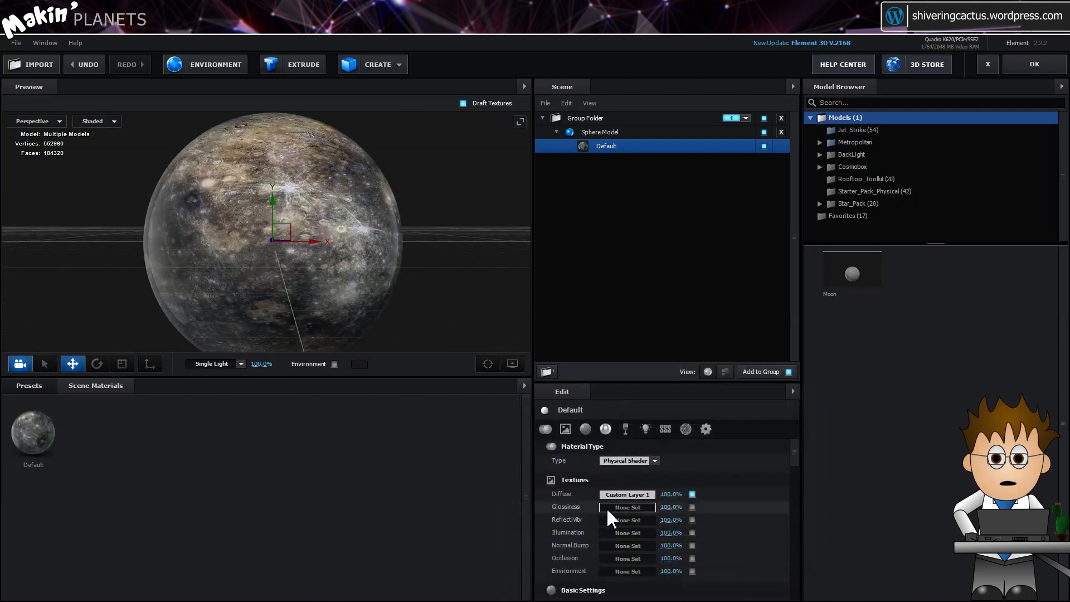
pyautogui.click(626, 545)
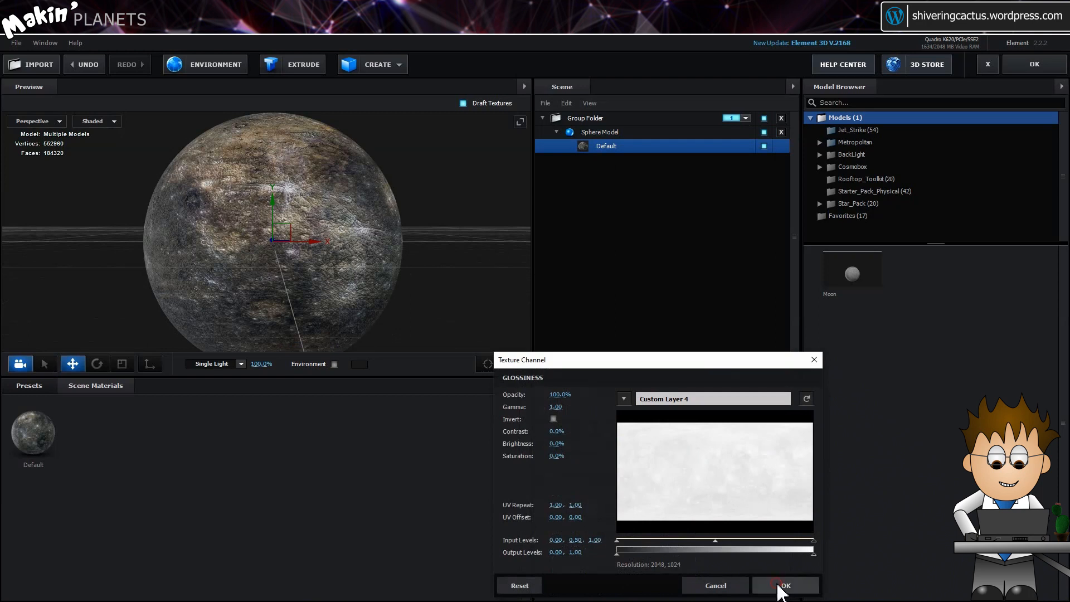
pyautogui.click(784, 586)
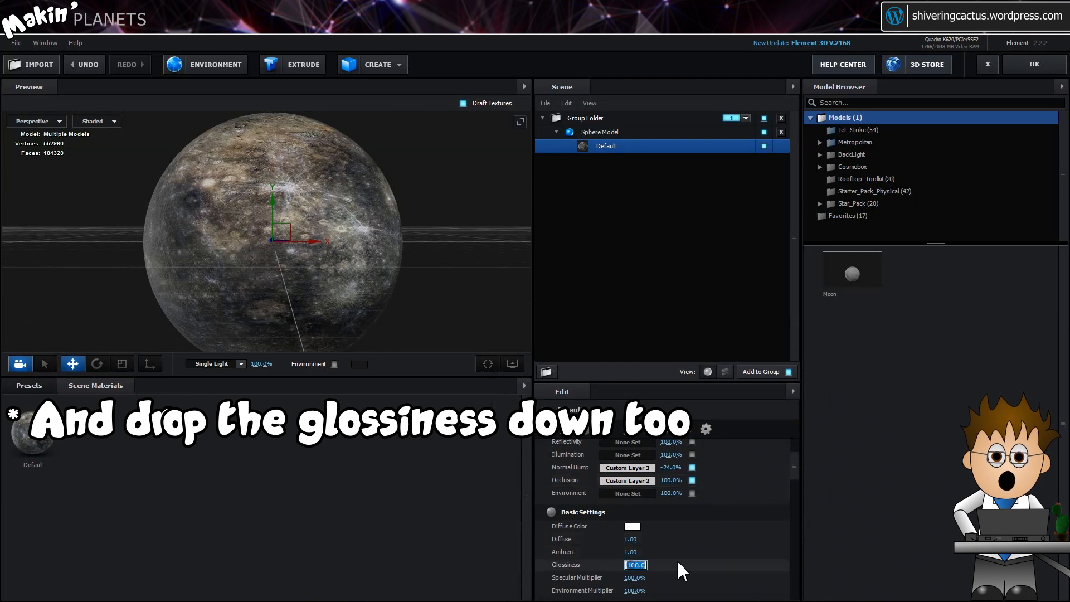
# Turn the material's basic Glossiness down to 0.0
pyautogui.write('0.0')
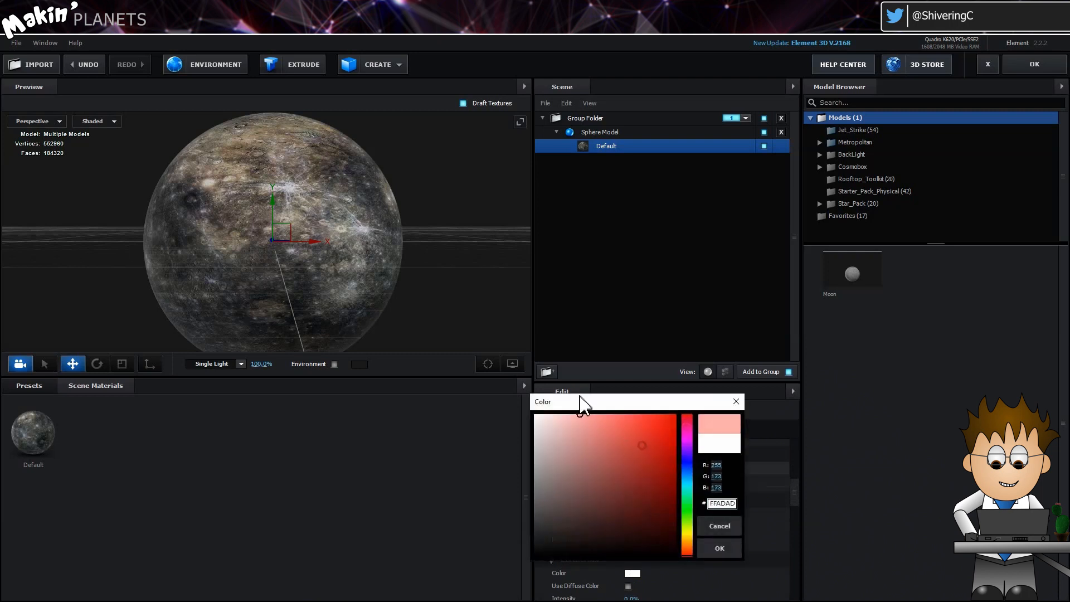
pyautogui.click(718, 548)
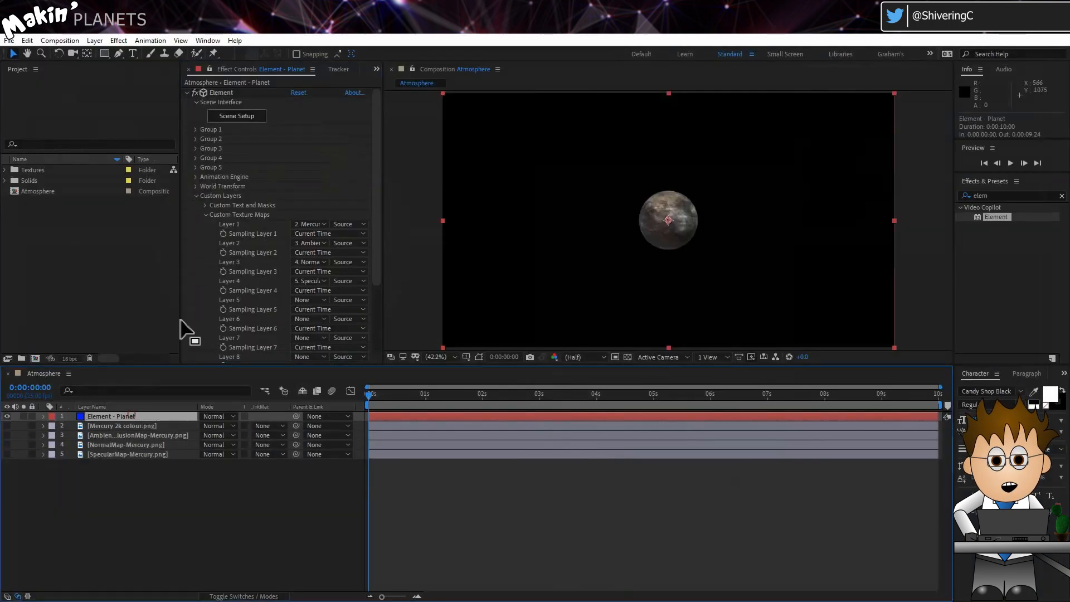
# Create a world transform null for the planet, named Planet NULL
pyautogui.click(196, 186)
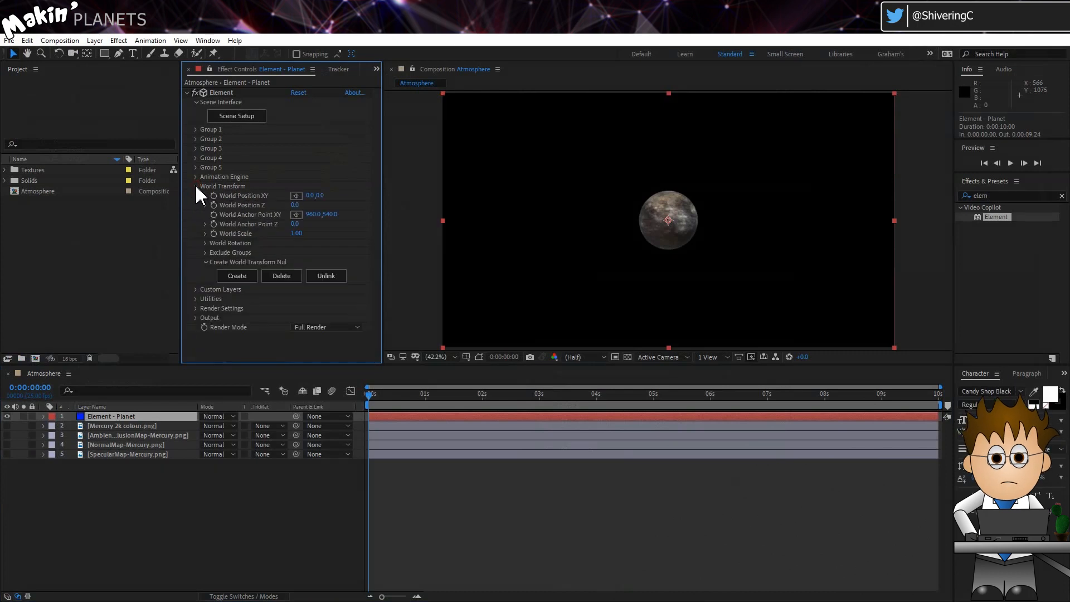
pyautogui.click(236, 276)
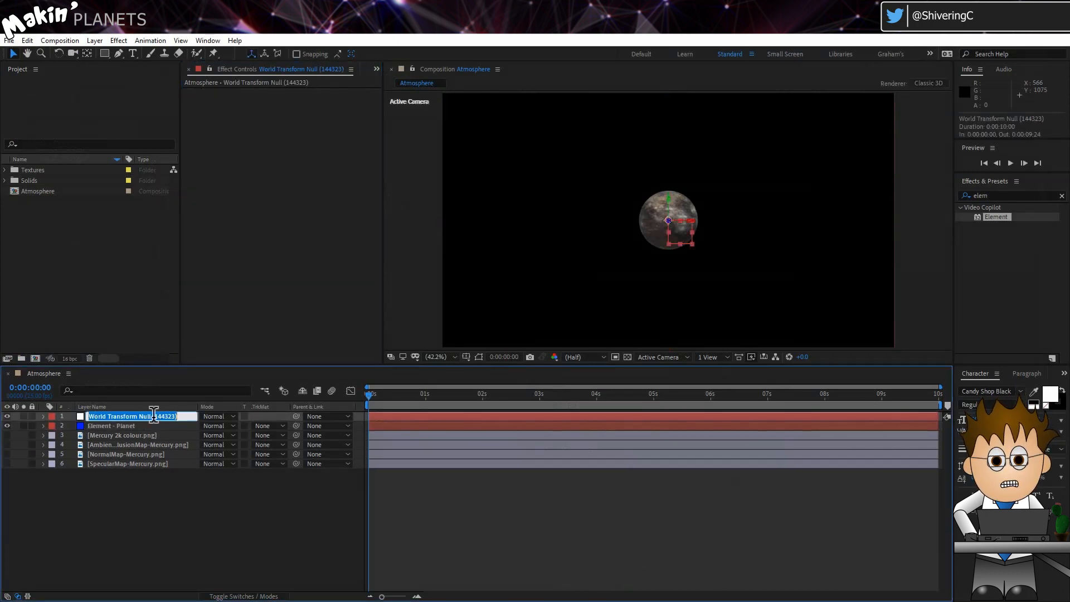
pyautogui.write('Planet E')
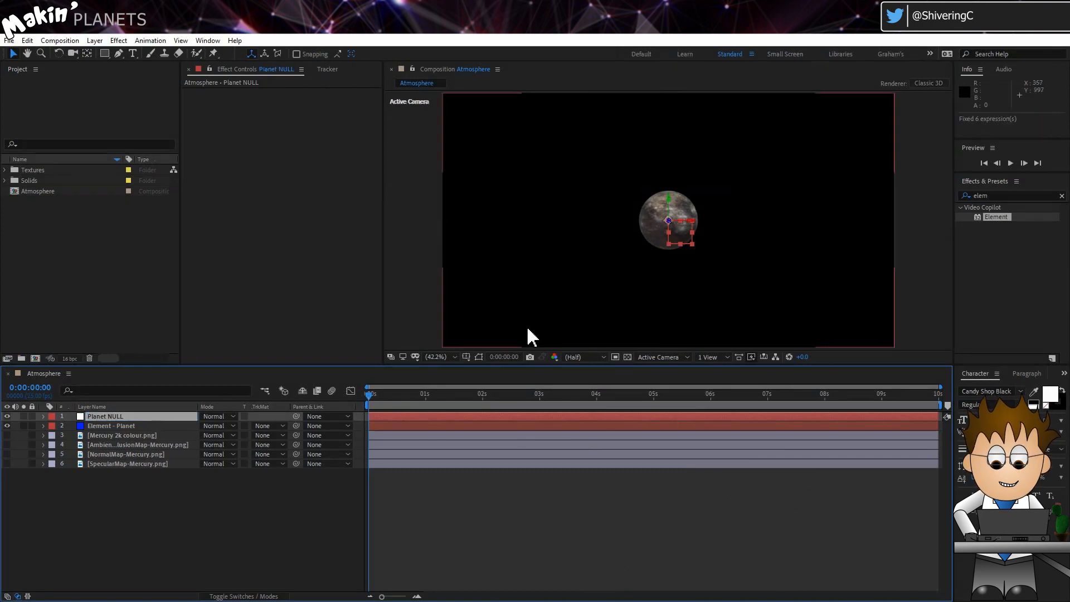
pyautogui.click(437, 357)
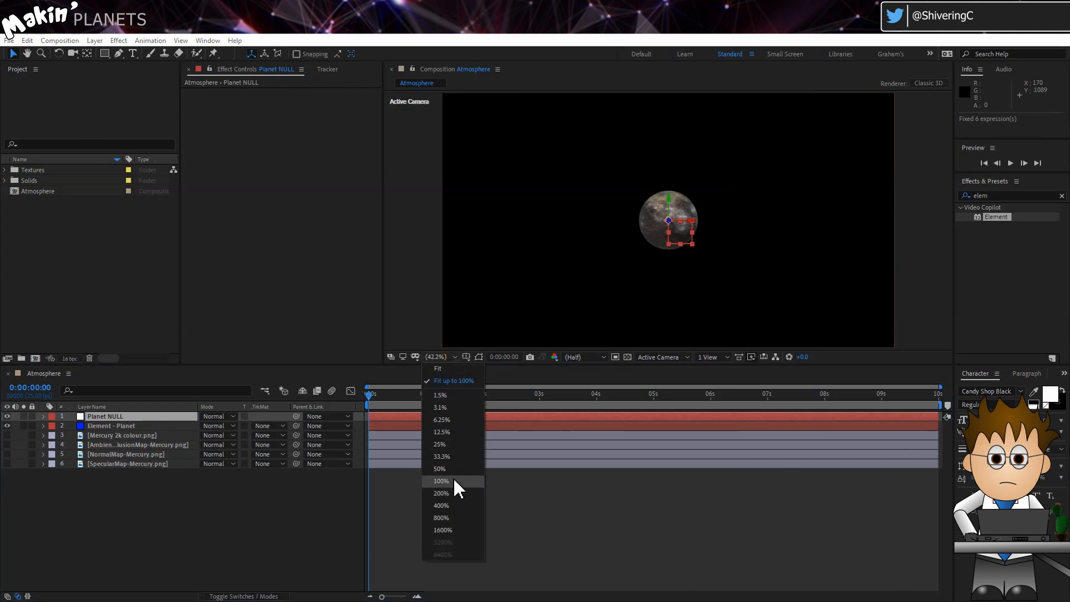
# Deselect all layers and start a new light via Layer > New
pyautogui.click(439, 480)
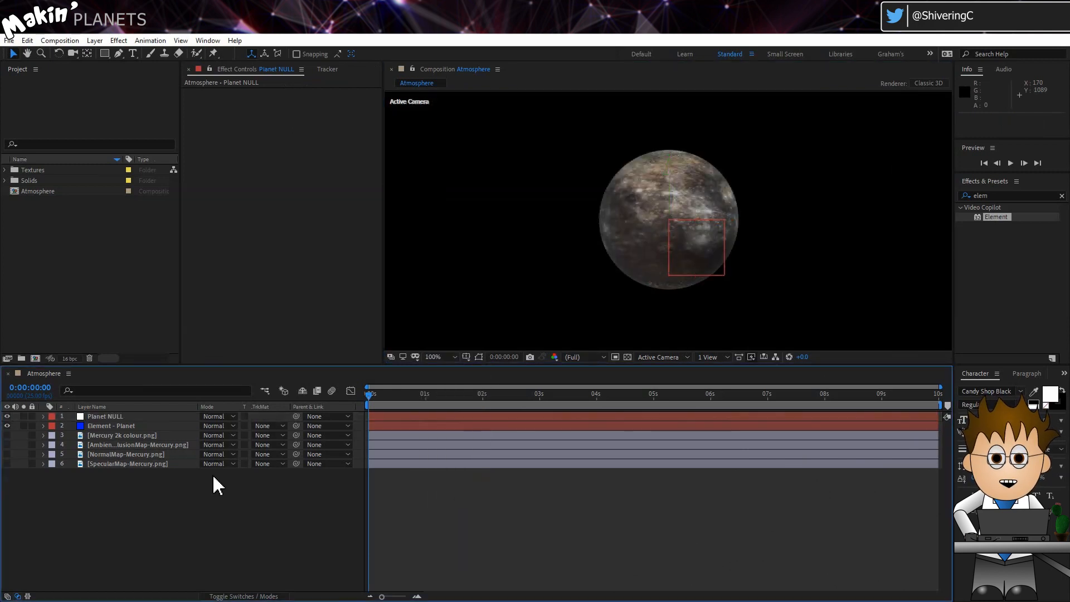
pyautogui.click(93, 40)
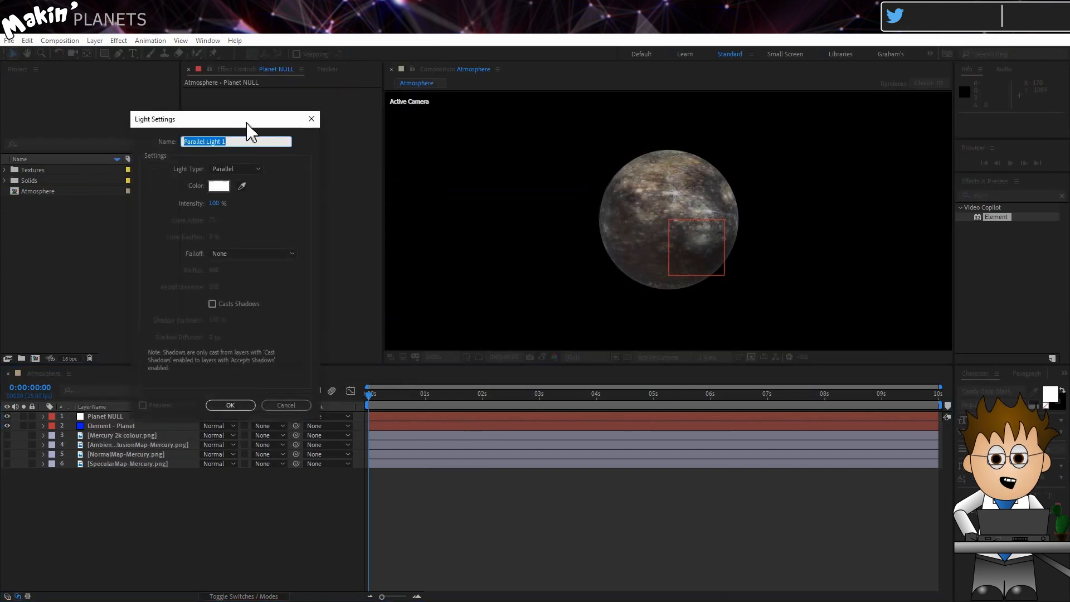
# Create a parallel light and rename the layer Sun Light
pyautogui.click(235, 168)
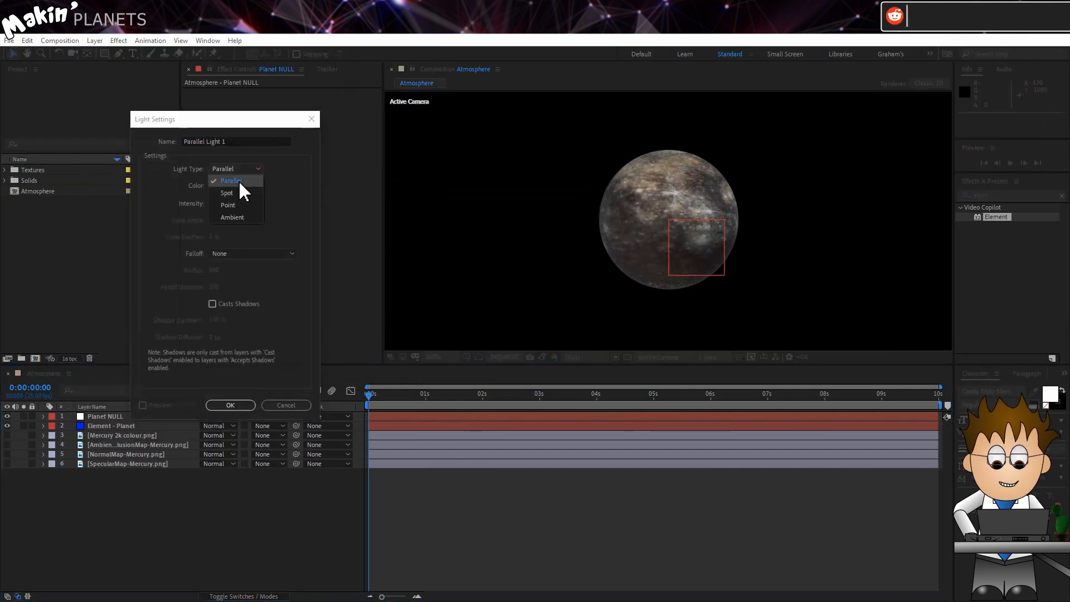
pyautogui.click(230, 405)
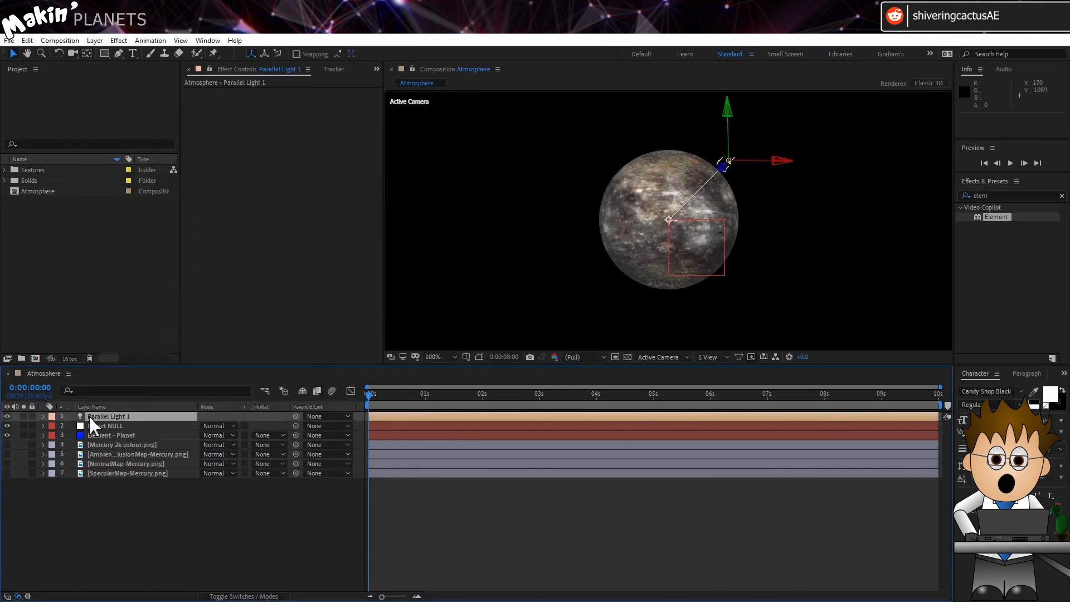
pyautogui.doubleClick(107, 416)
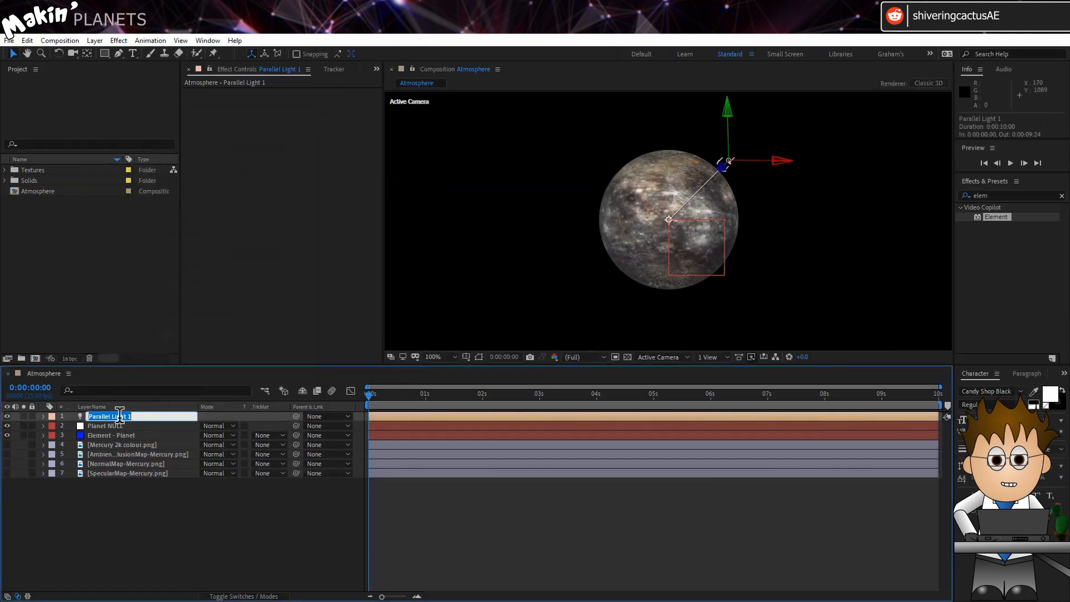
pyautogui.write('Sun Light')
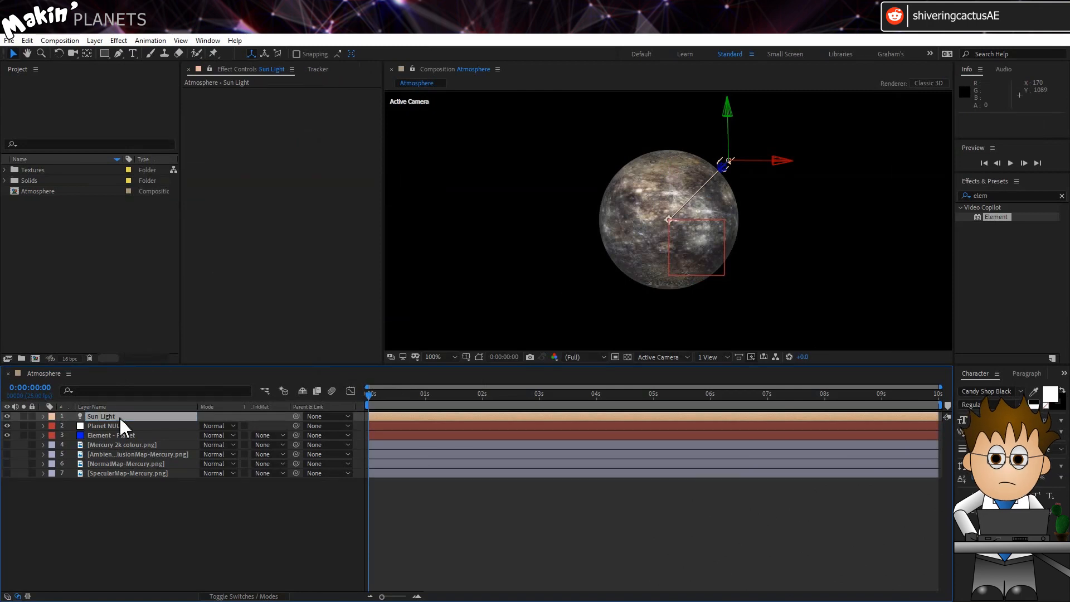
# Pick-whip Sun Light's Point of Interest to Planet NULL's Position
pyautogui.click(42, 416)
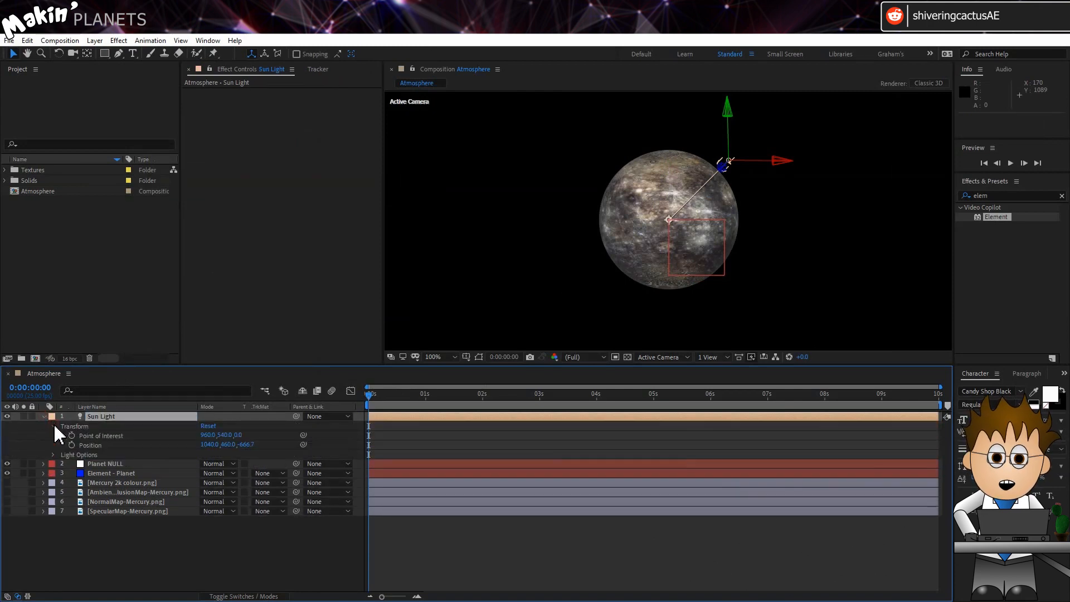
pyautogui.click(105, 464)
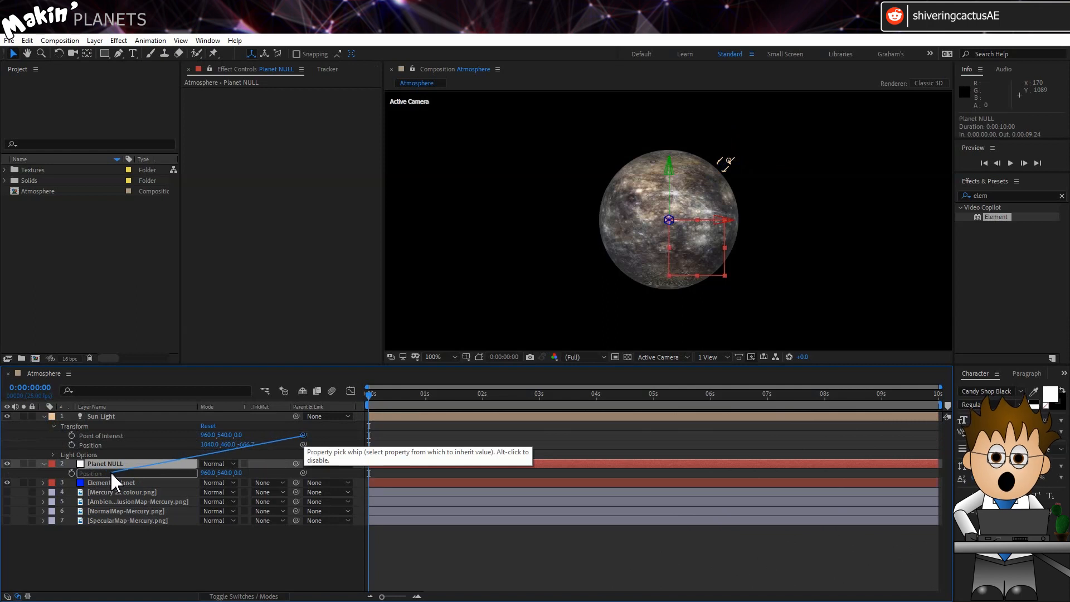
pyautogui.click(101, 416)
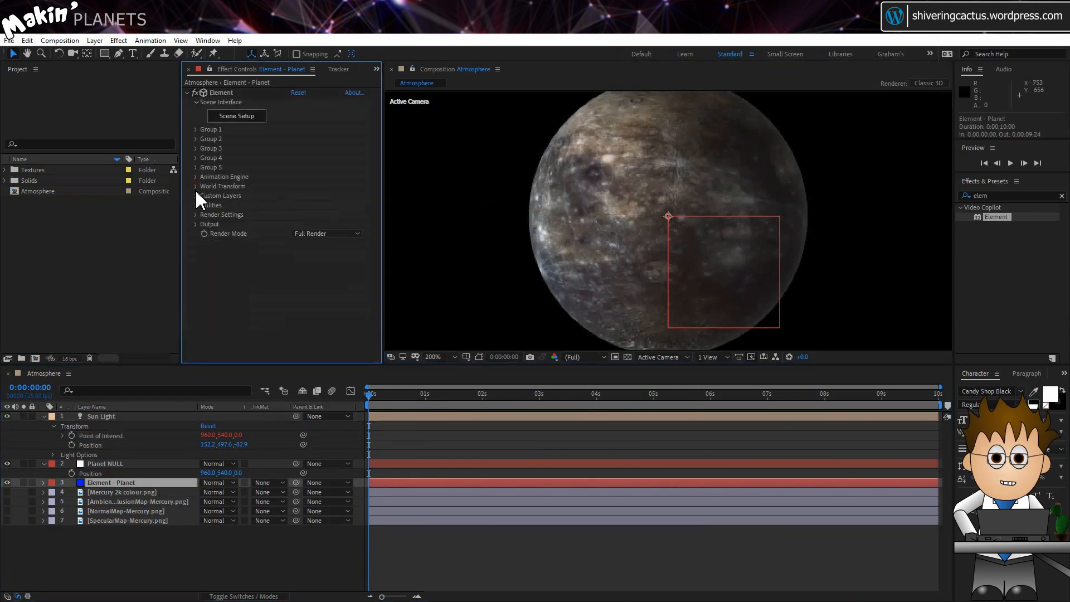
# Adjust Render Settings > Physical Environment so Mercury renders half lit, half shadowed
pyautogui.click(197, 214)
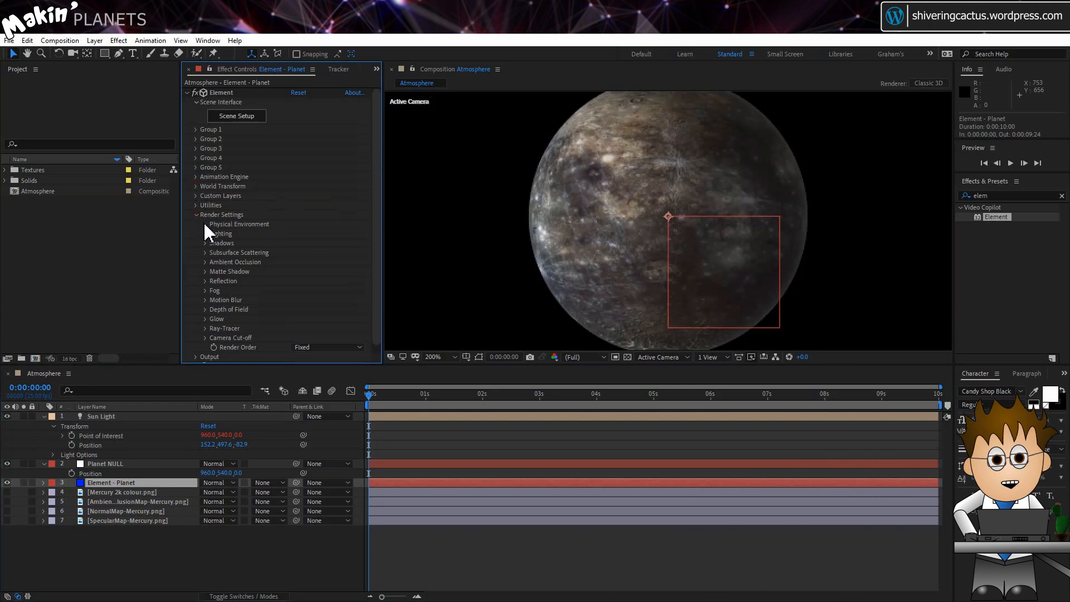
pyautogui.click(207, 224)
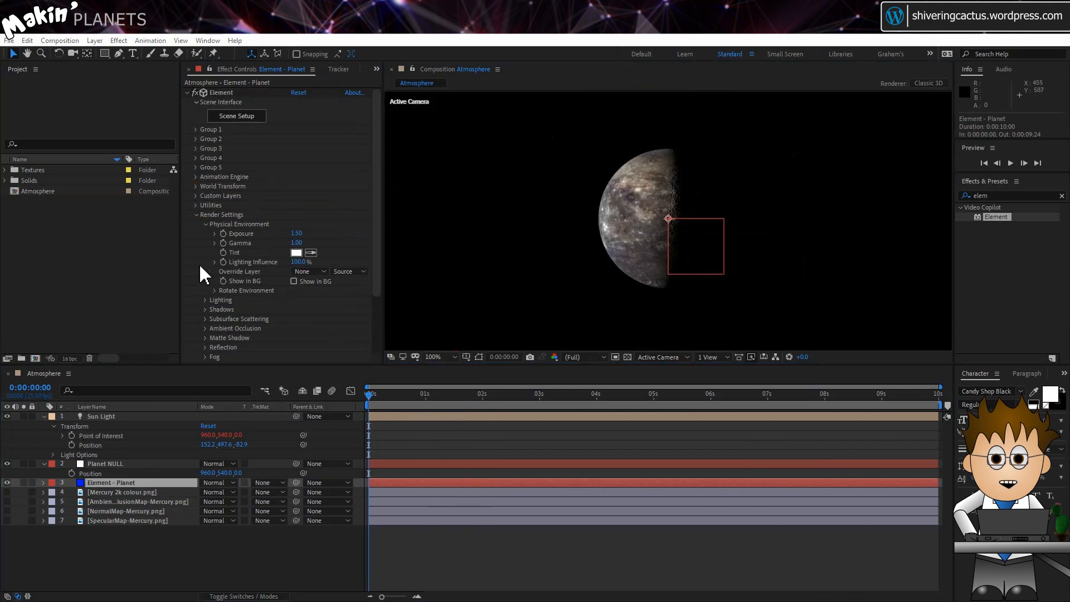
pyautogui.click(26, 40)
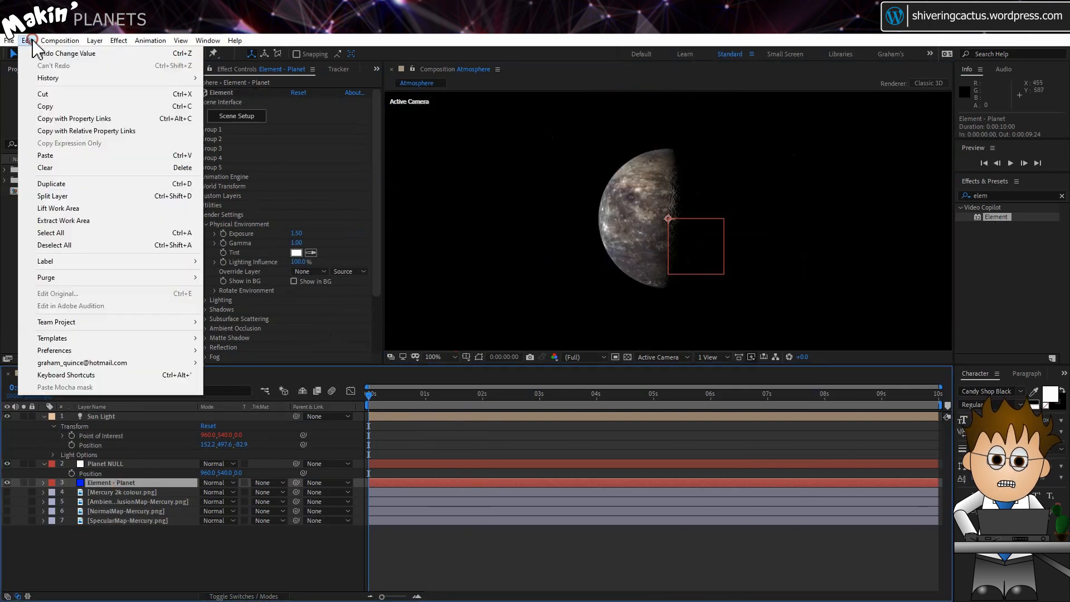
pyautogui.moveTo(51, 184)
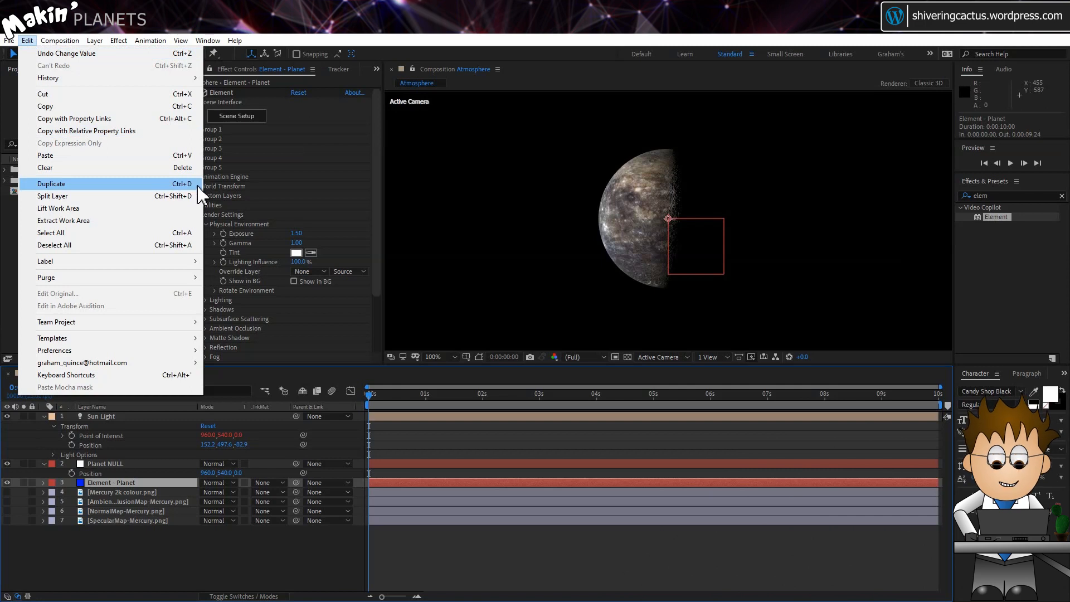
# Duplicate Element - Planet and rename the copy Element - Atmosphere
pyautogui.click(50, 184)
pyautogui.write('Atmosphere')
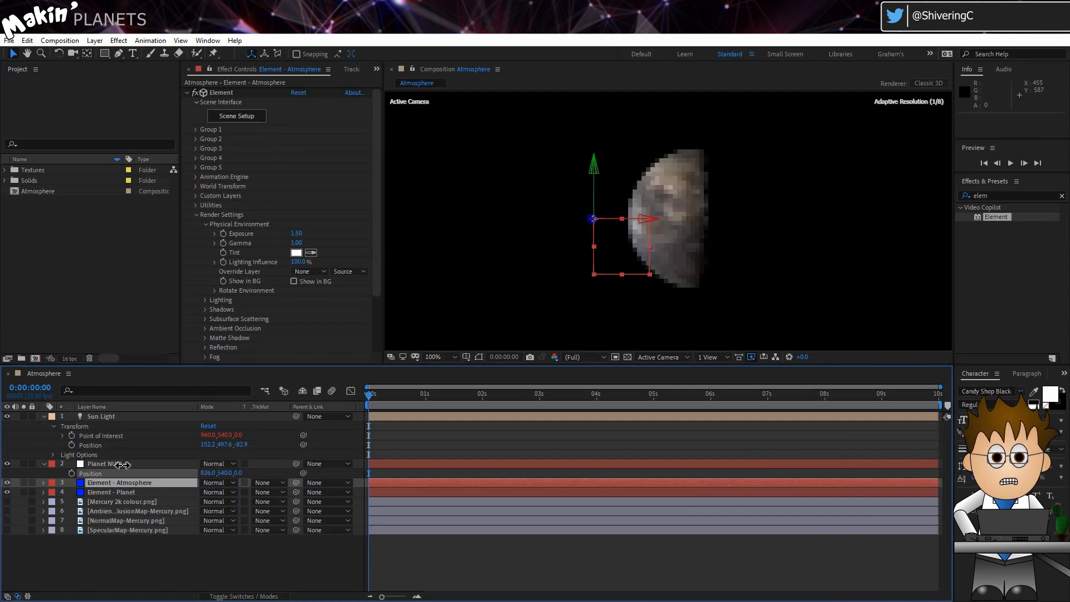
pyautogui.click(106, 464)
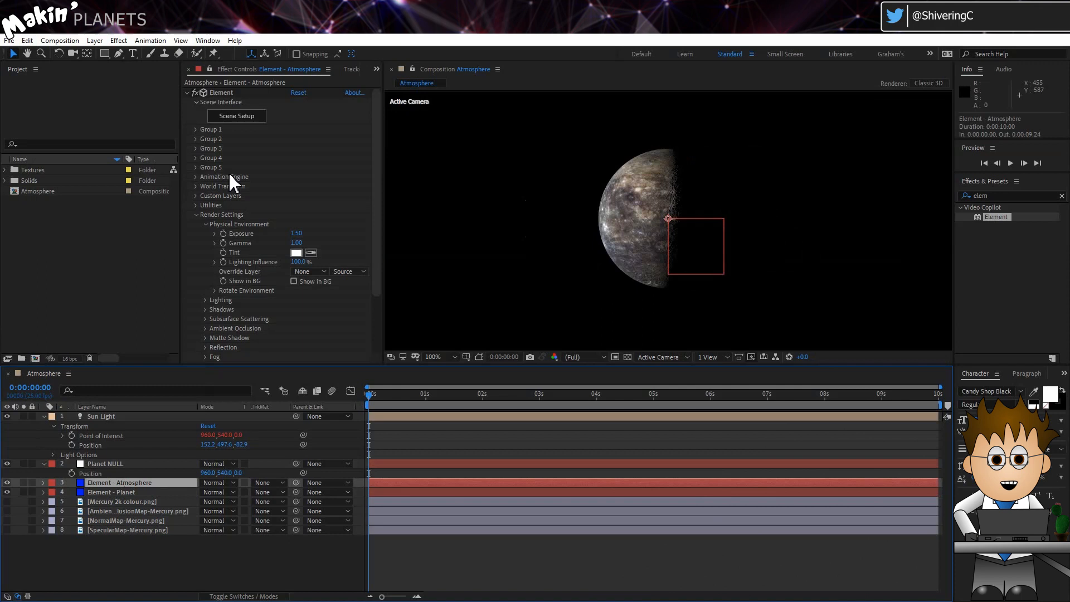
# Link the atmosphere's Particle Size to Element - Planet's Particle Size multiplied by 1.01
pyautogui.click(205, 130)
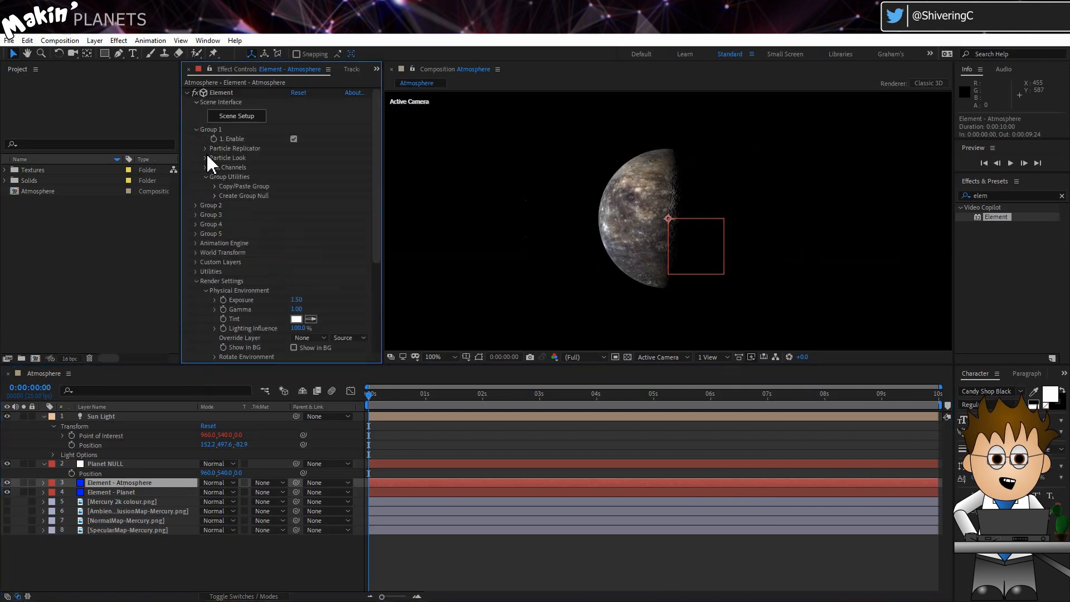
pyautogui.click(206, 157)
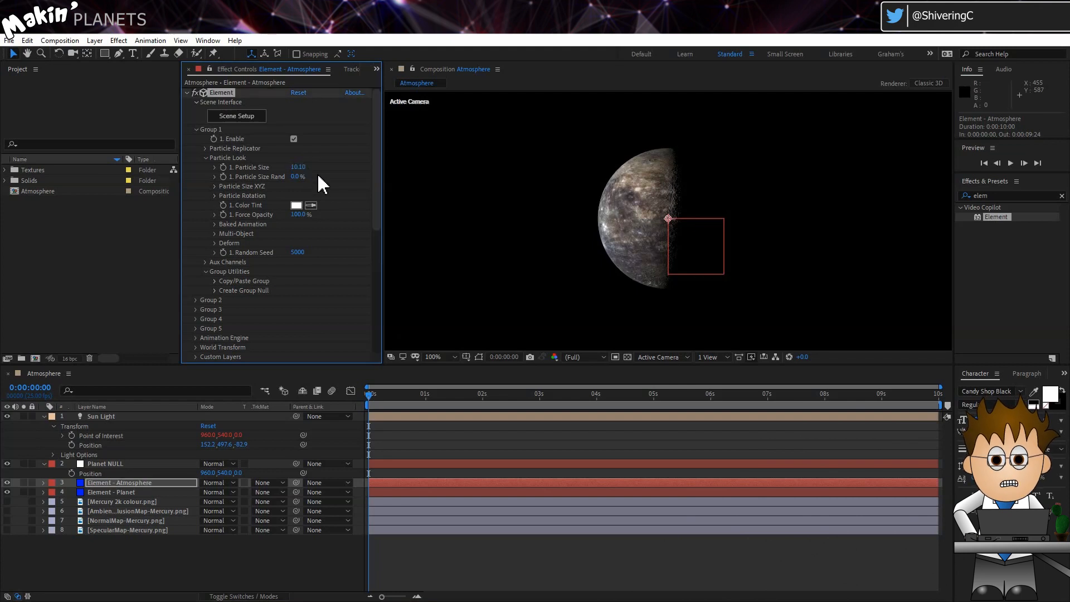
pyautogui.moveTo(138, 494)
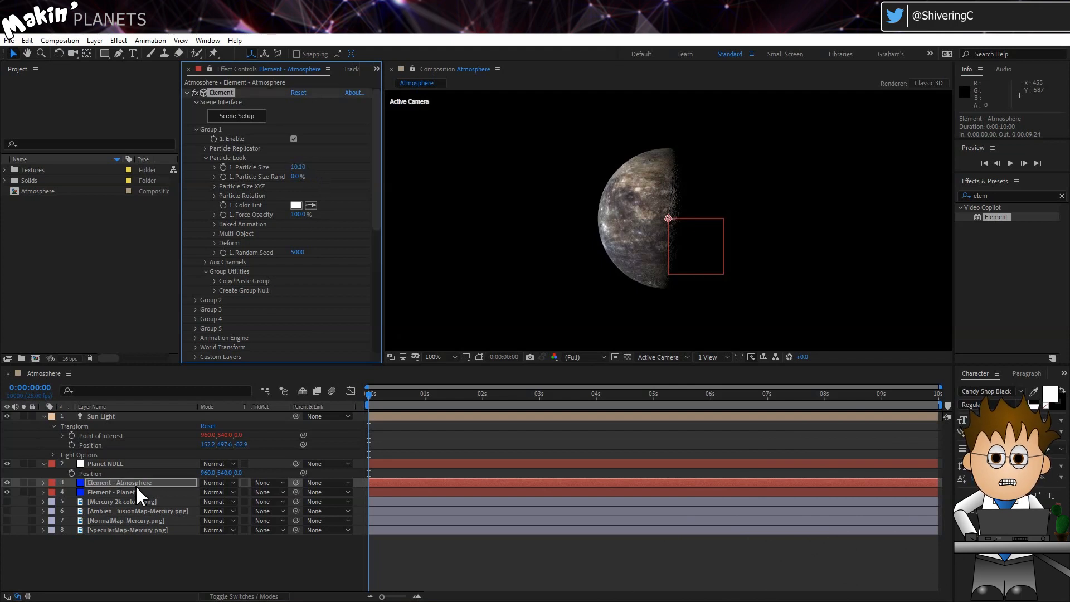
pyautogui.click(42, 491)
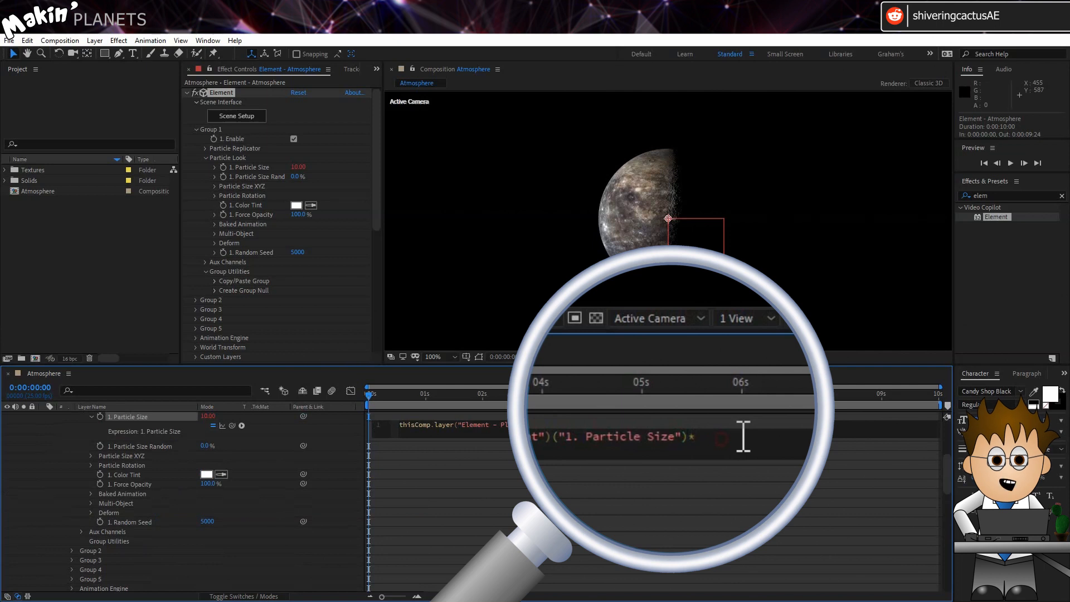
pyautogui.write('1.01')
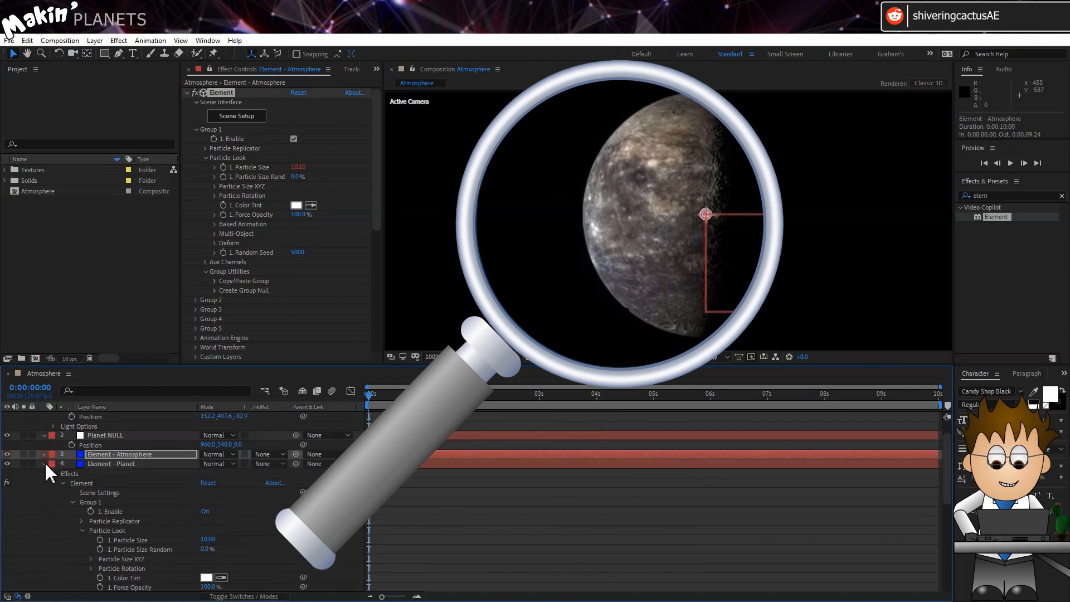
# Create a 100×100 px gray solid layer named atmos Tex
pyautogui.click(94, 40)
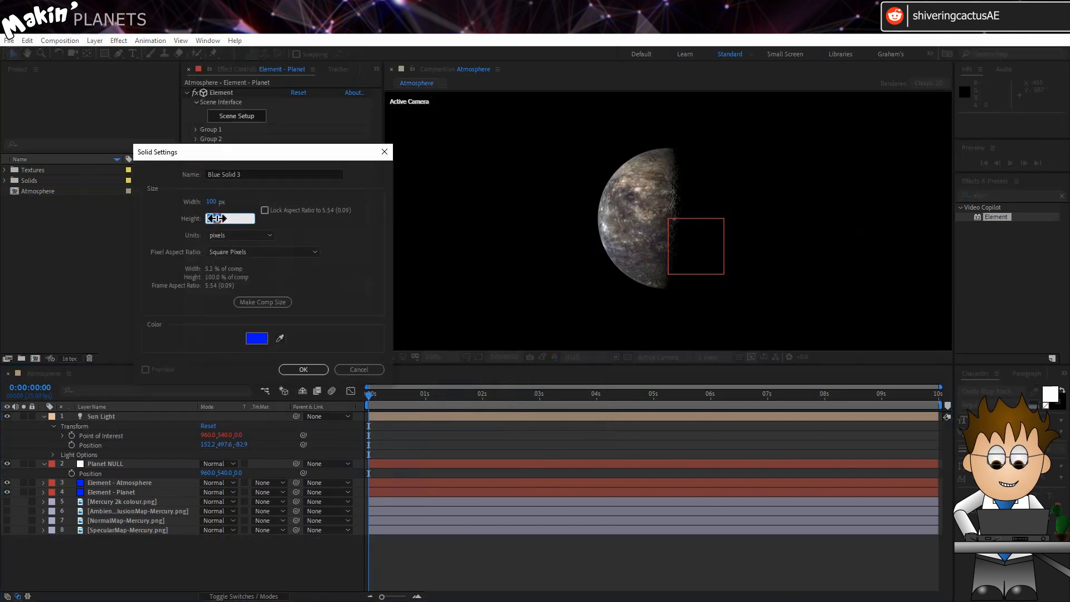
pyautogui.click(256, 338)
pyautogui.write('50')
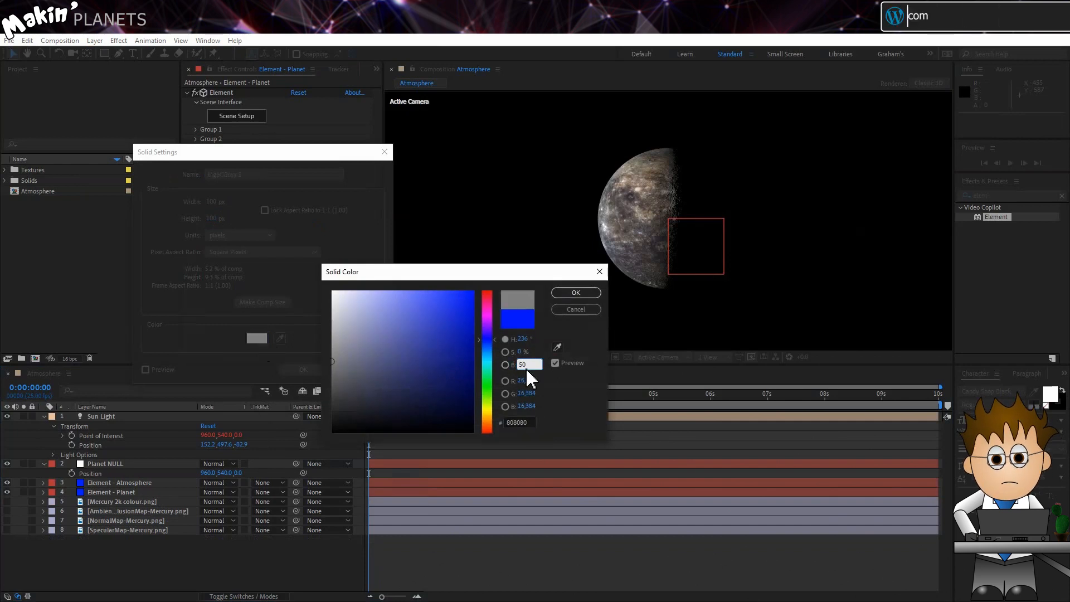
pyautogui.click(575, 309)
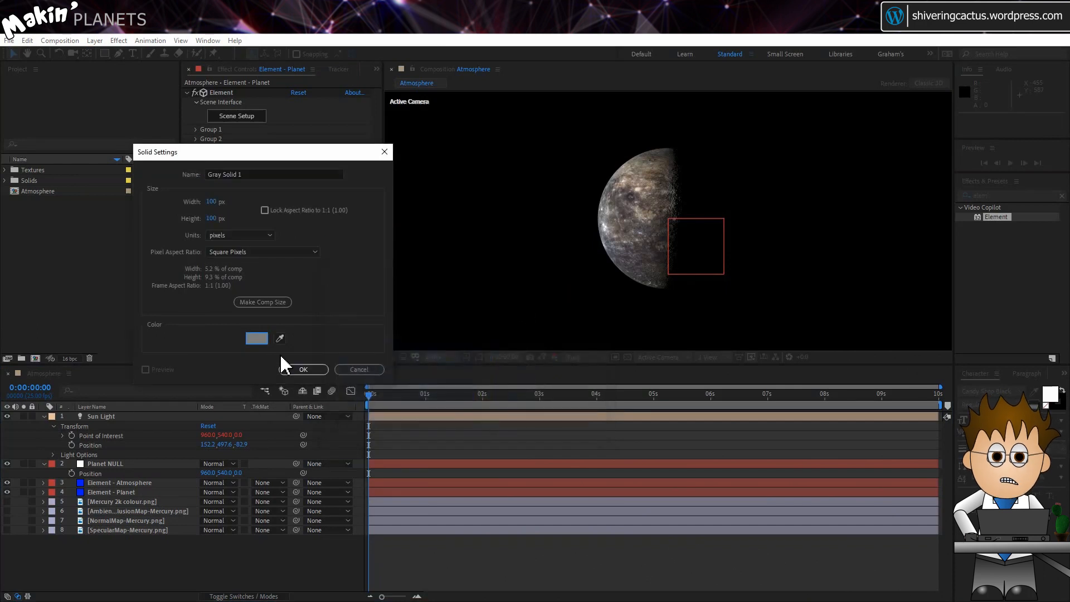
pyautogui.click(304, 369)
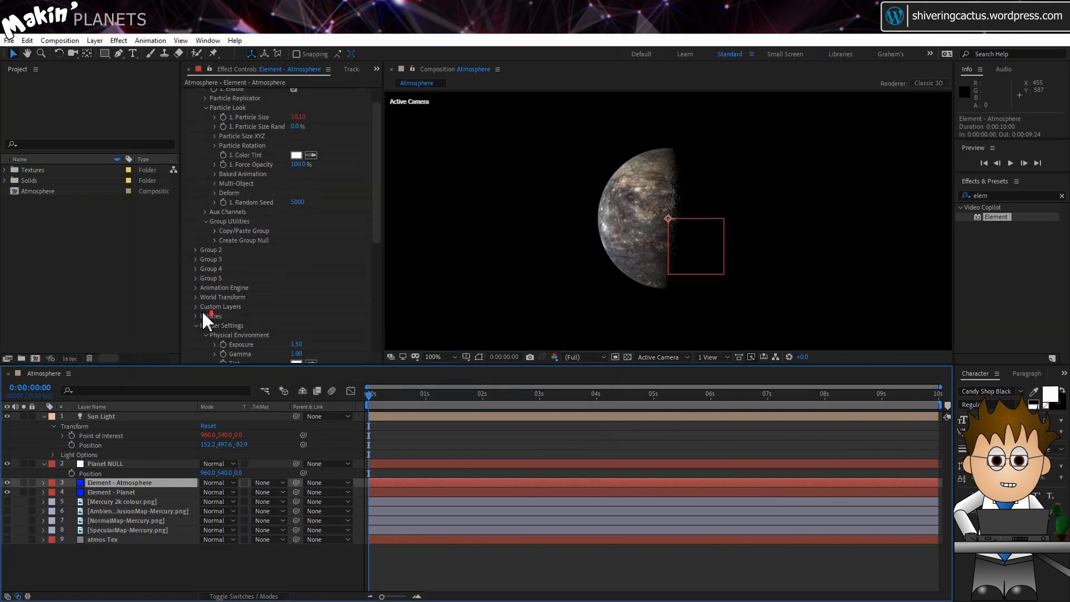
# Set Element - Atmosphere's Custom Texture Map layer 1 to the gray solid
pyautogui.click(196, 307)
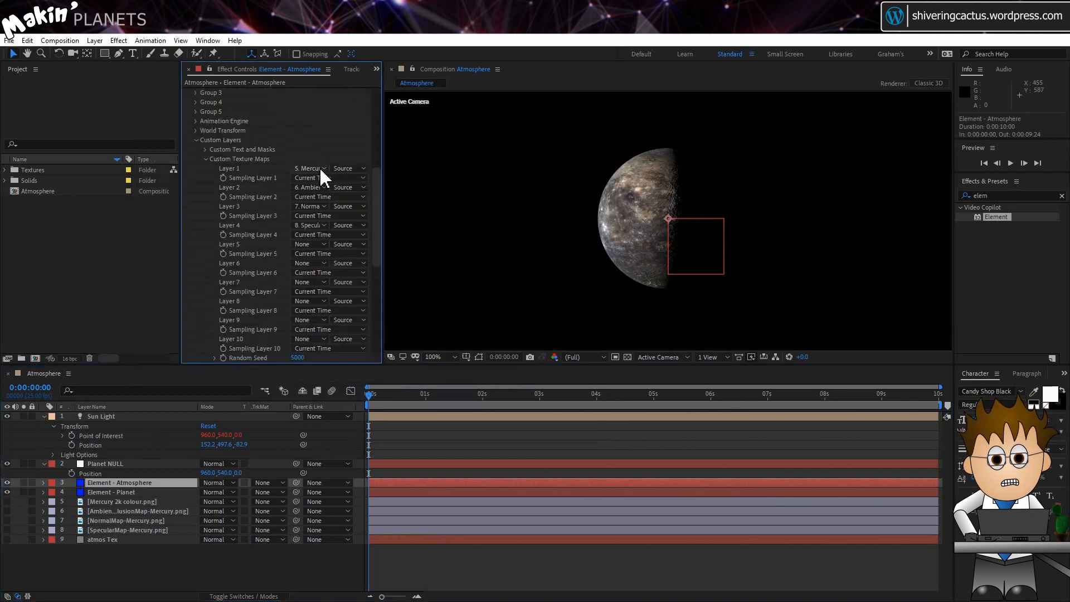
pyautogui.click(311, 168)
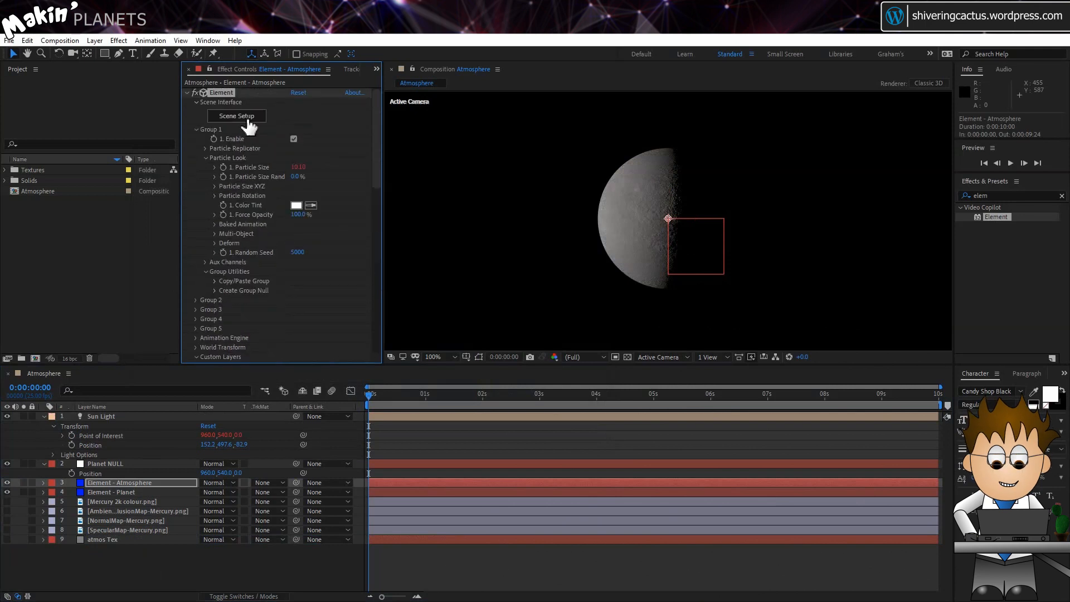
# Create a new blank material in Scene Materials and apply it to the atmosphere sphere
pyautogui.click(236, 114)
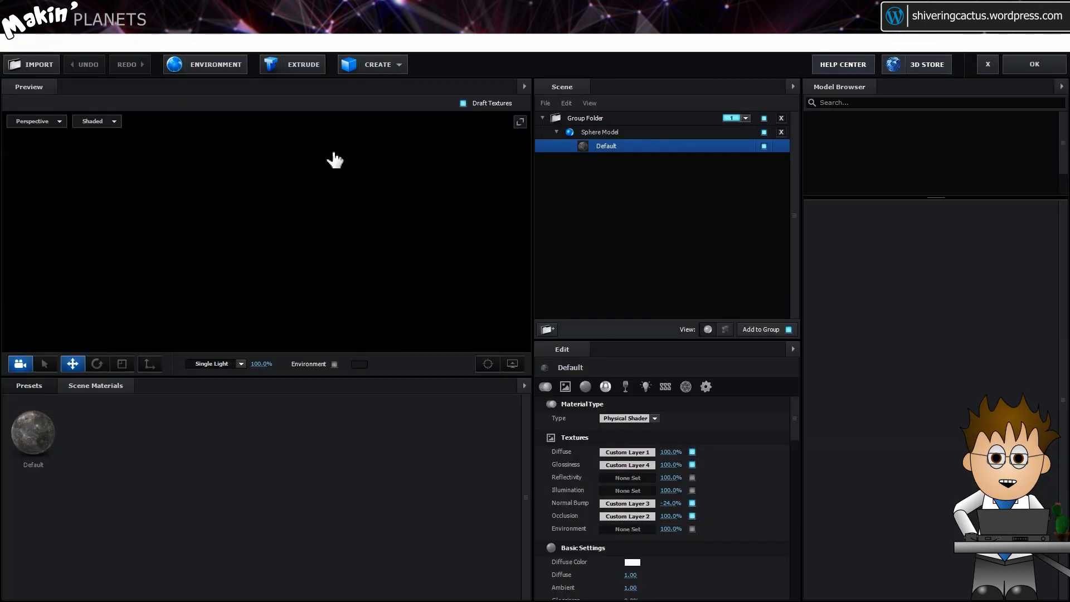
pyautogui.rightClick(123, 430)
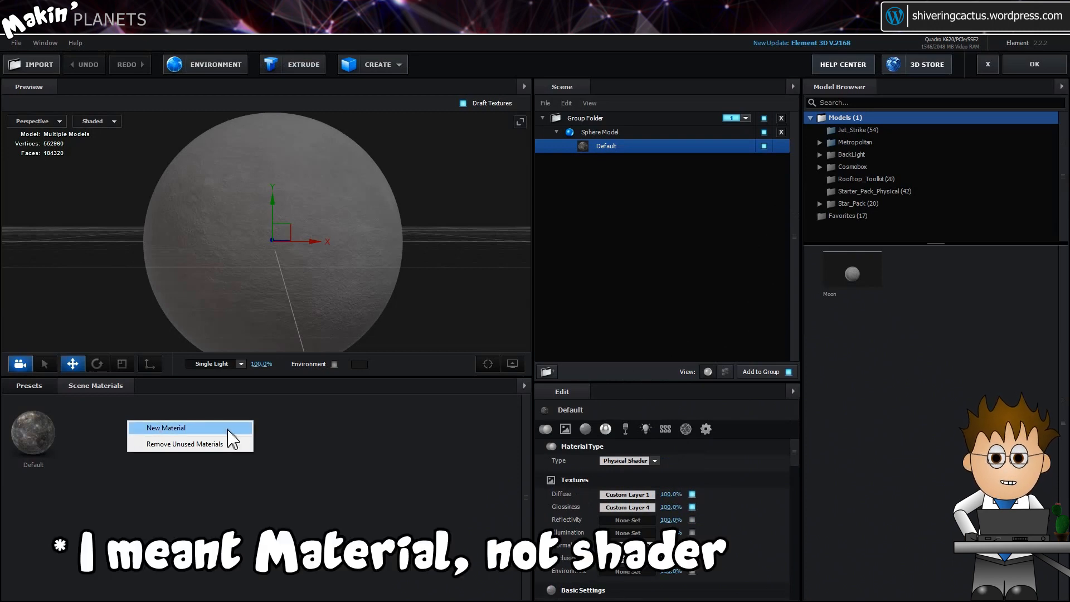
pyautogui.click(165, 427)
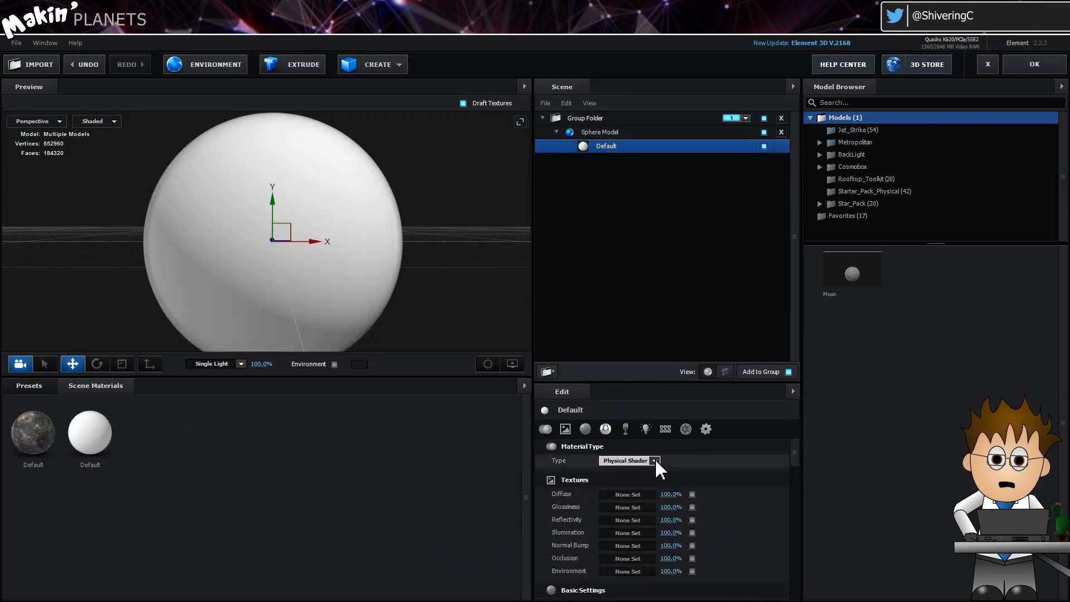
# Change the material type, set diffuse colour black, specular 0 and reflection fresnel 1.00
pyautogui.click(625, 460)
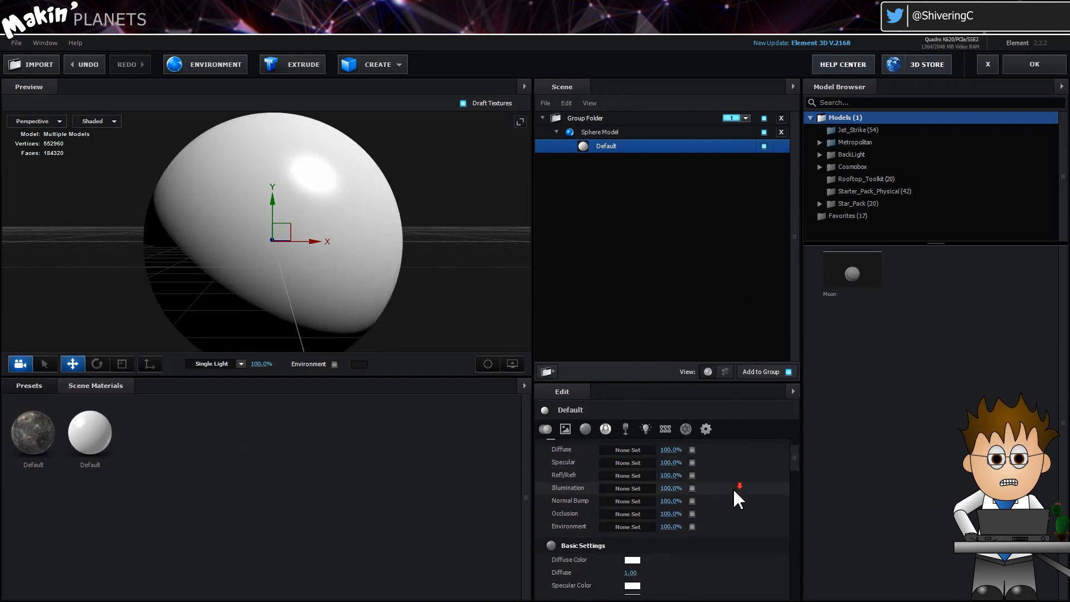
pyautogui.scroll(-3)
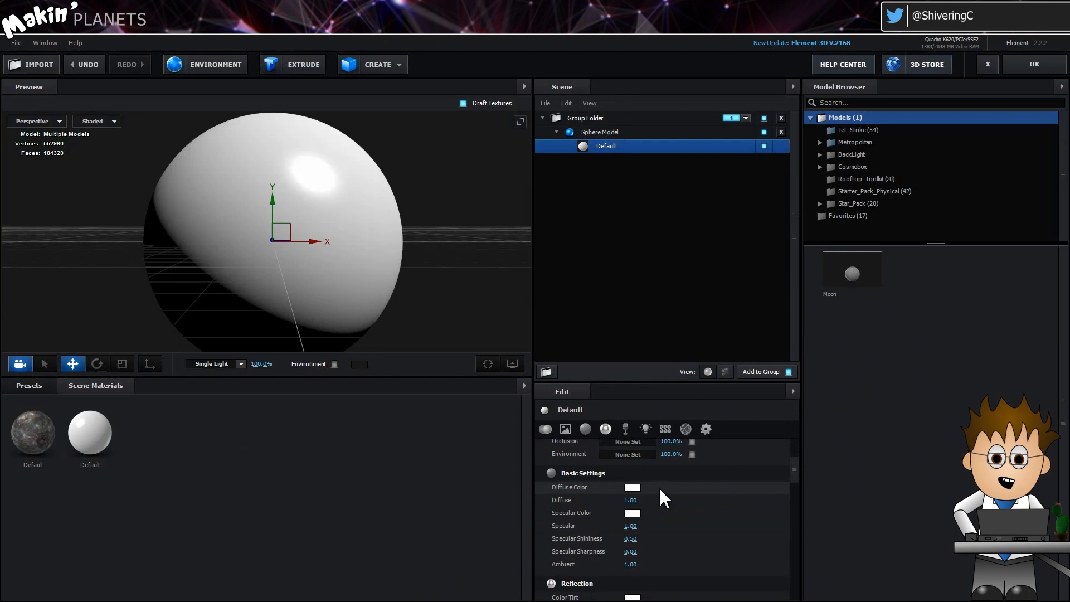
pyautogui.click(632, 487)
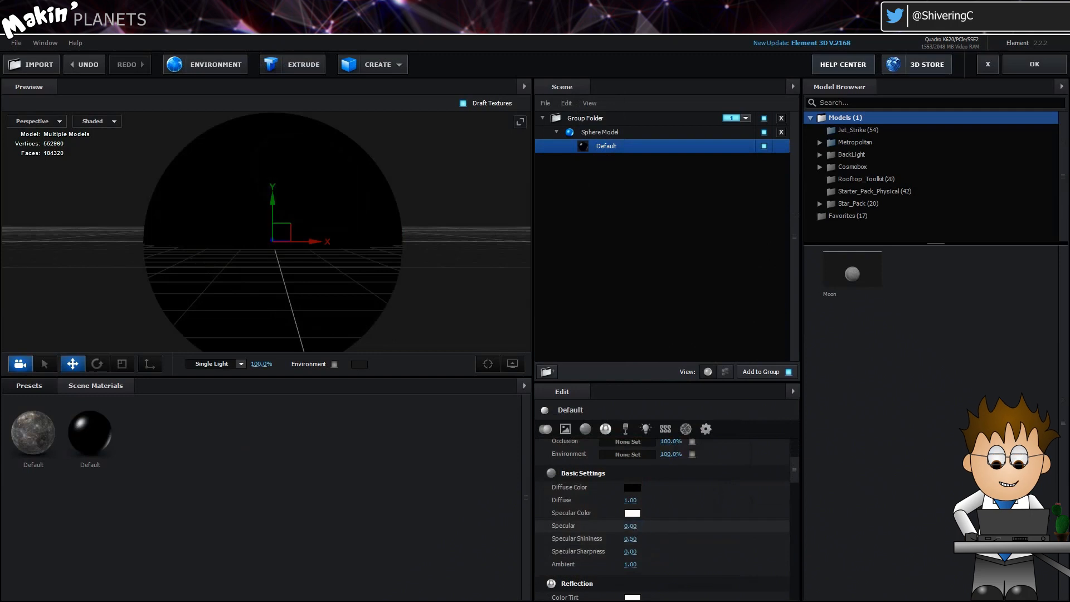
pyautogui.scroll(-3)
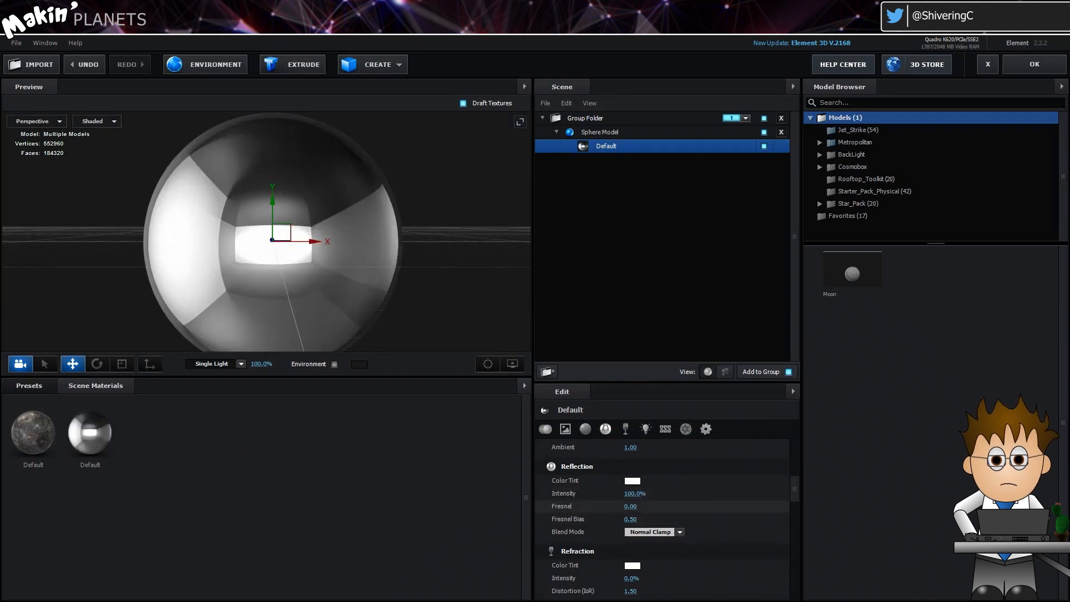
pyautogui.click(634, 506)
pyautogui.write('1')
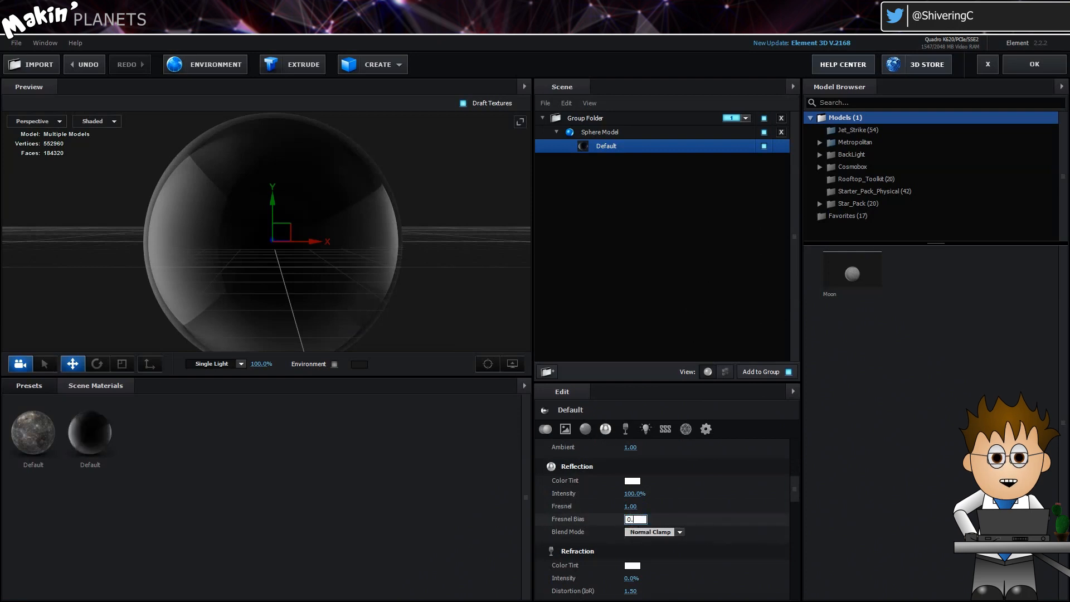
# Set fresnel bias 0.61, use Custom Layer 1 (gray solid) as environment texture, and apply the scene
pyautogui.write('0.61')
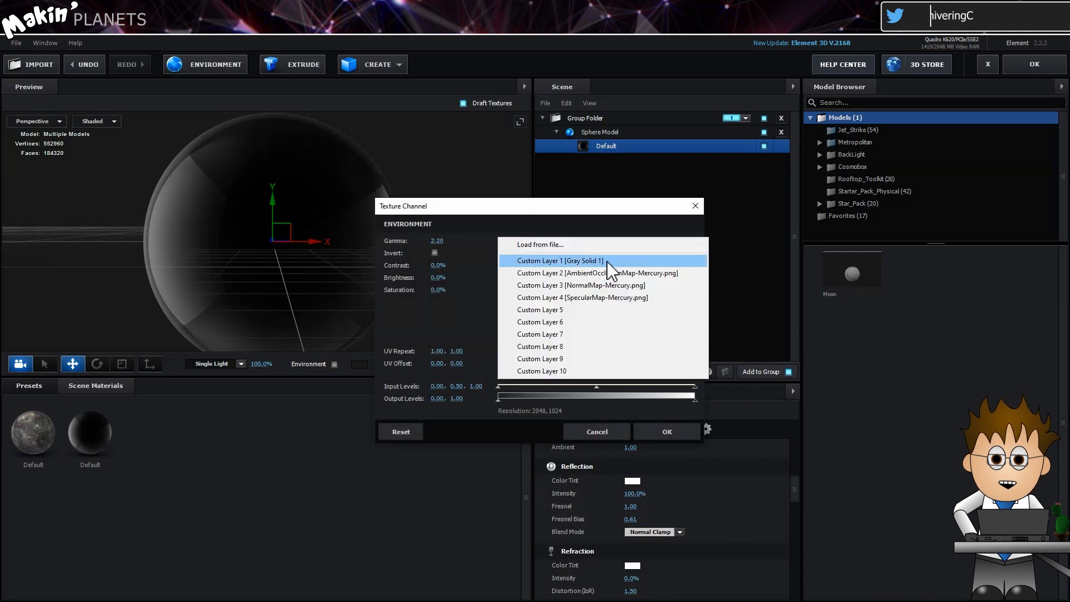
pyautogui.click(559, 260)
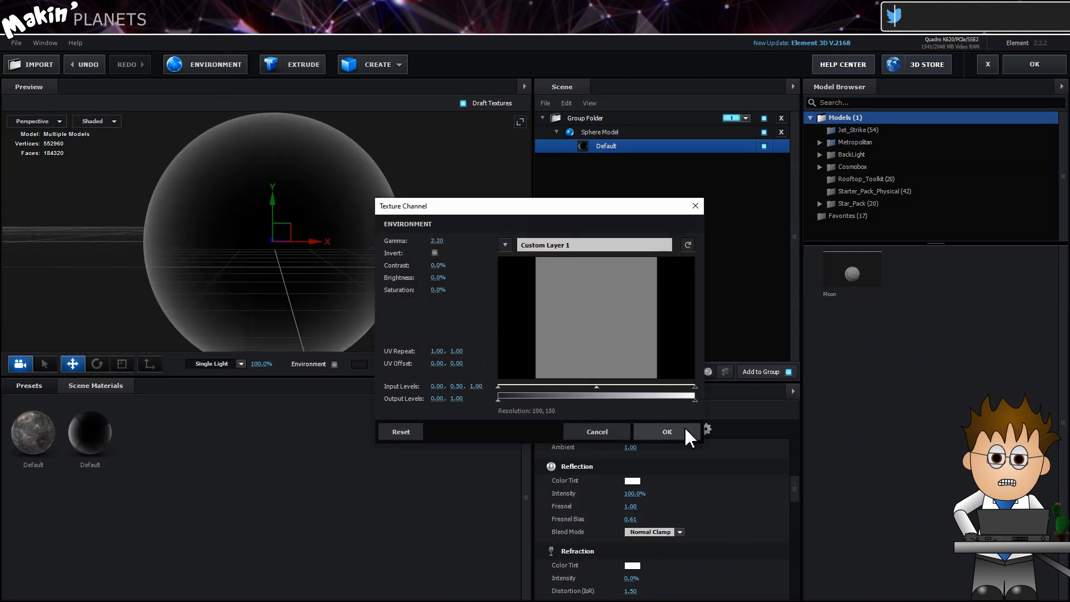
pyautogui.click(656, 431)
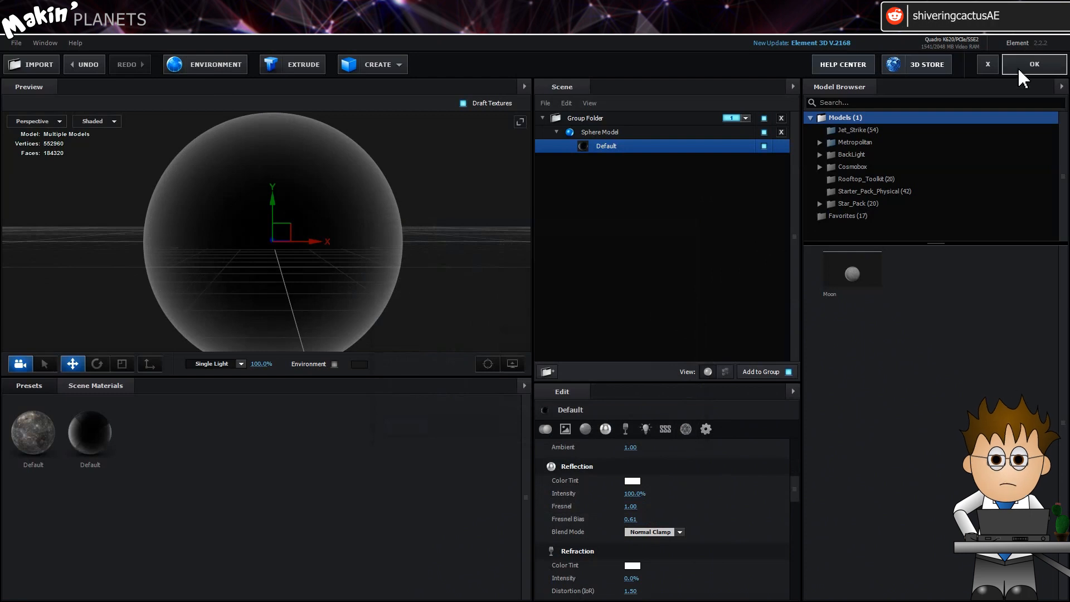
pyautogui.click(1033, 63)
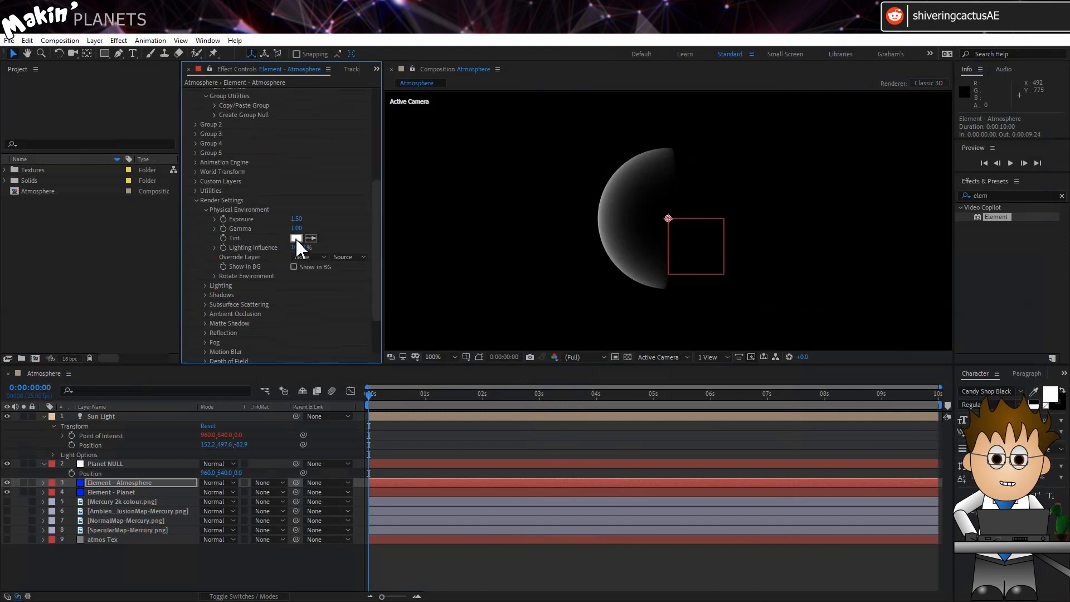
# Shift the Physical Environment Tint colour to blue so the rim glows blue
pyautogui.click(296, 237)
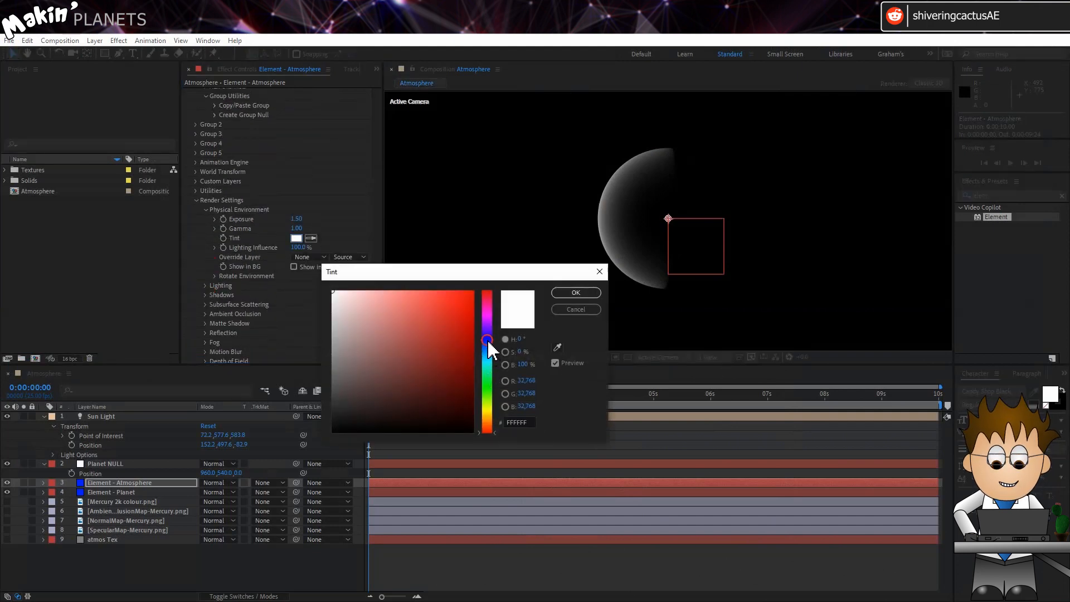
pyautogui.moveTo(486, 340); pyautogui.dragTo(487, 361)
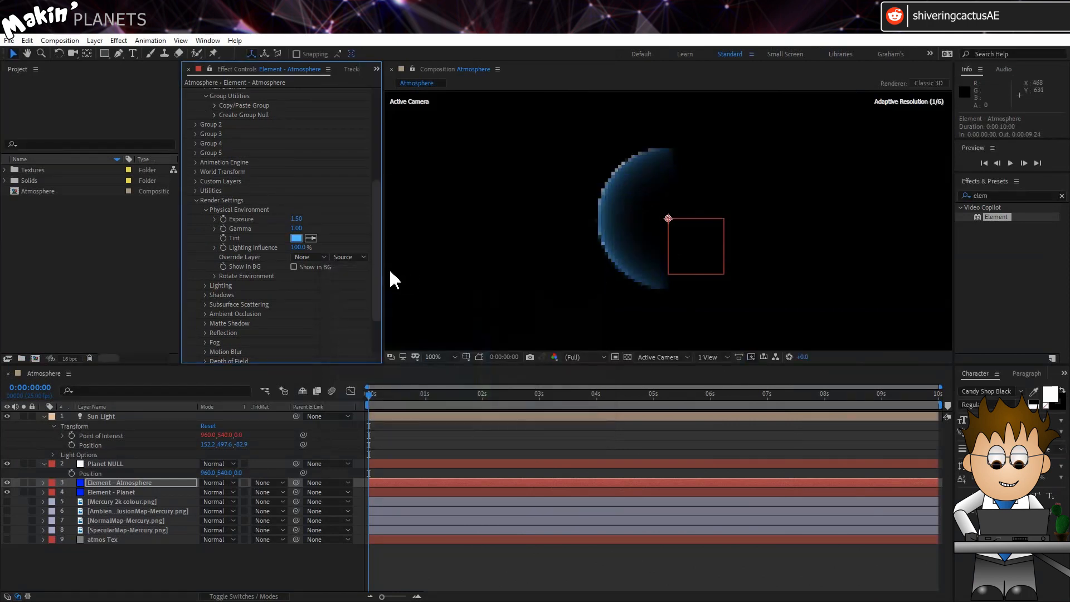
pyautogui.click(219, 483)
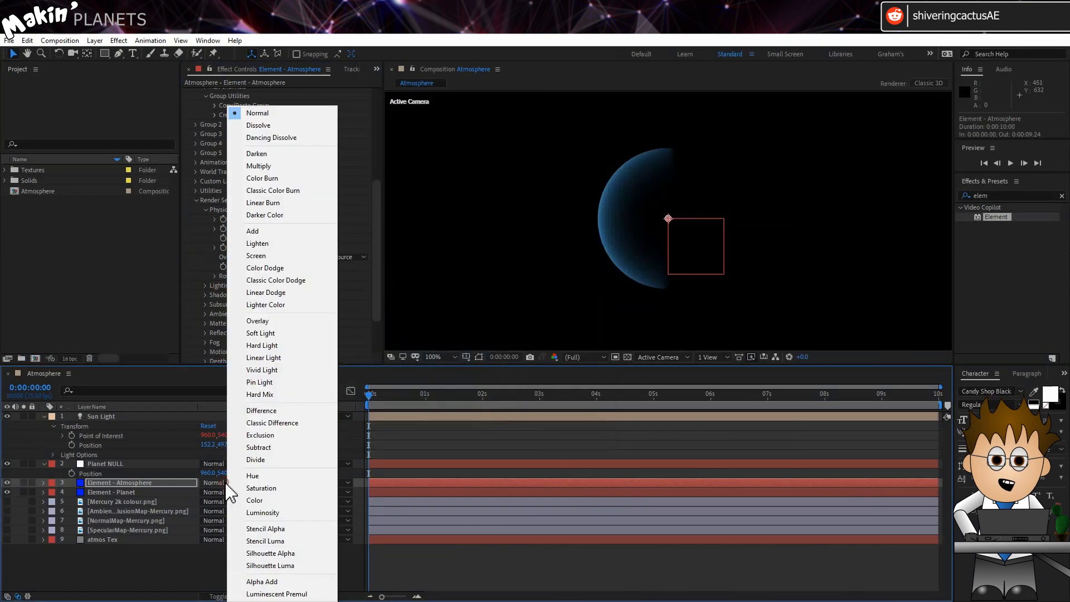
# Set the Element - Atmosphere layer's blend mode to Screen
pyautogui.click(257, 255)
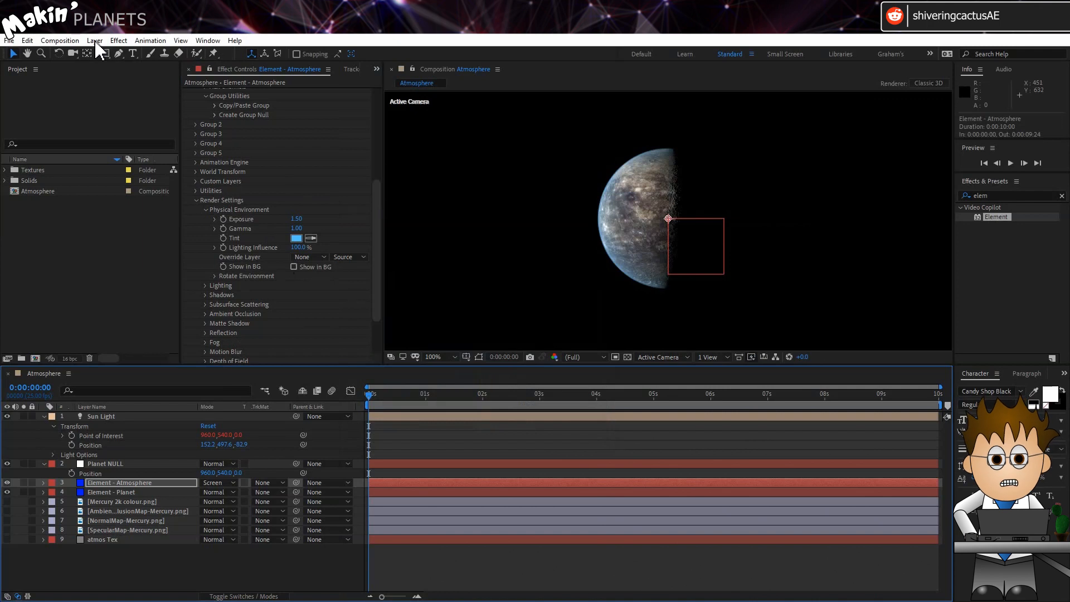
pyautogui.click(117, 41)
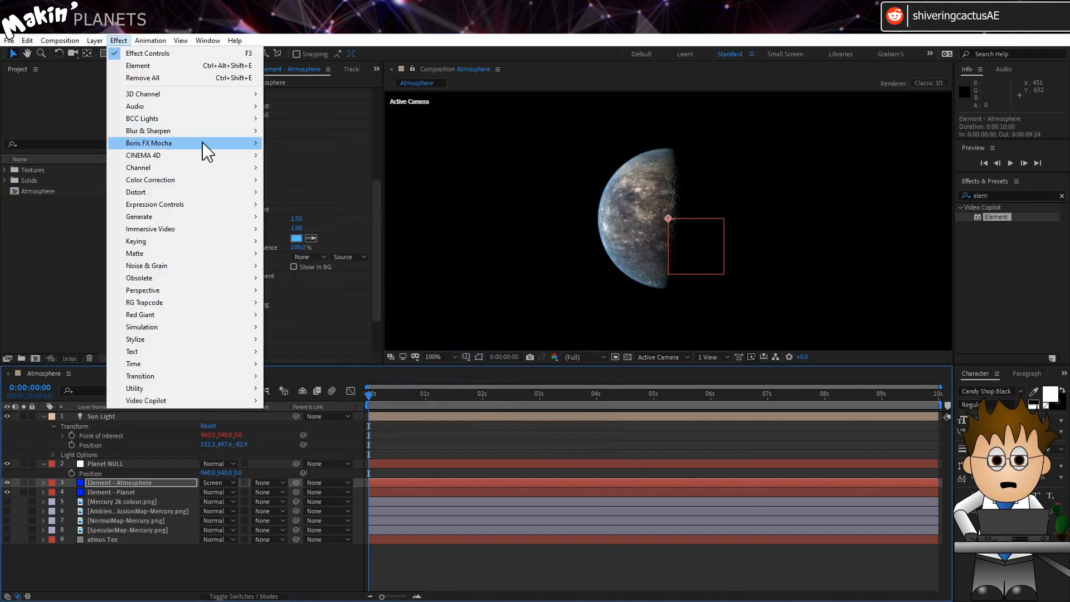